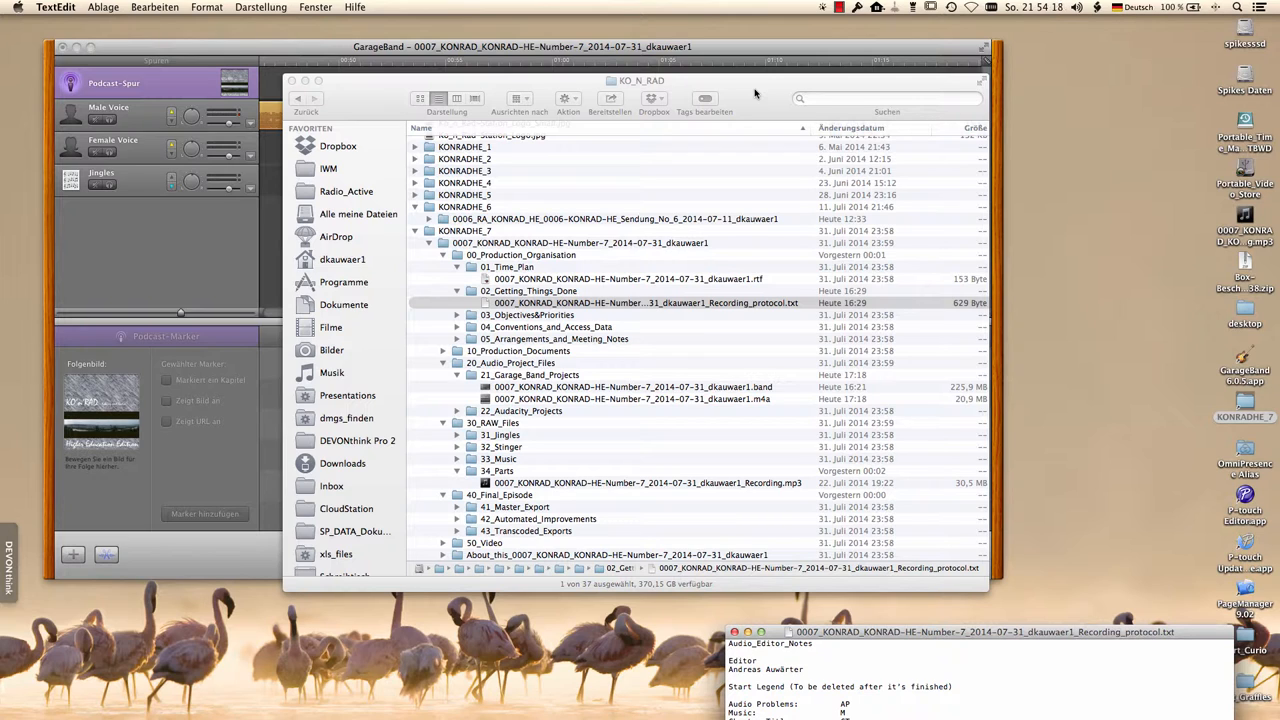
pyautogui.moveTo(510, 296)
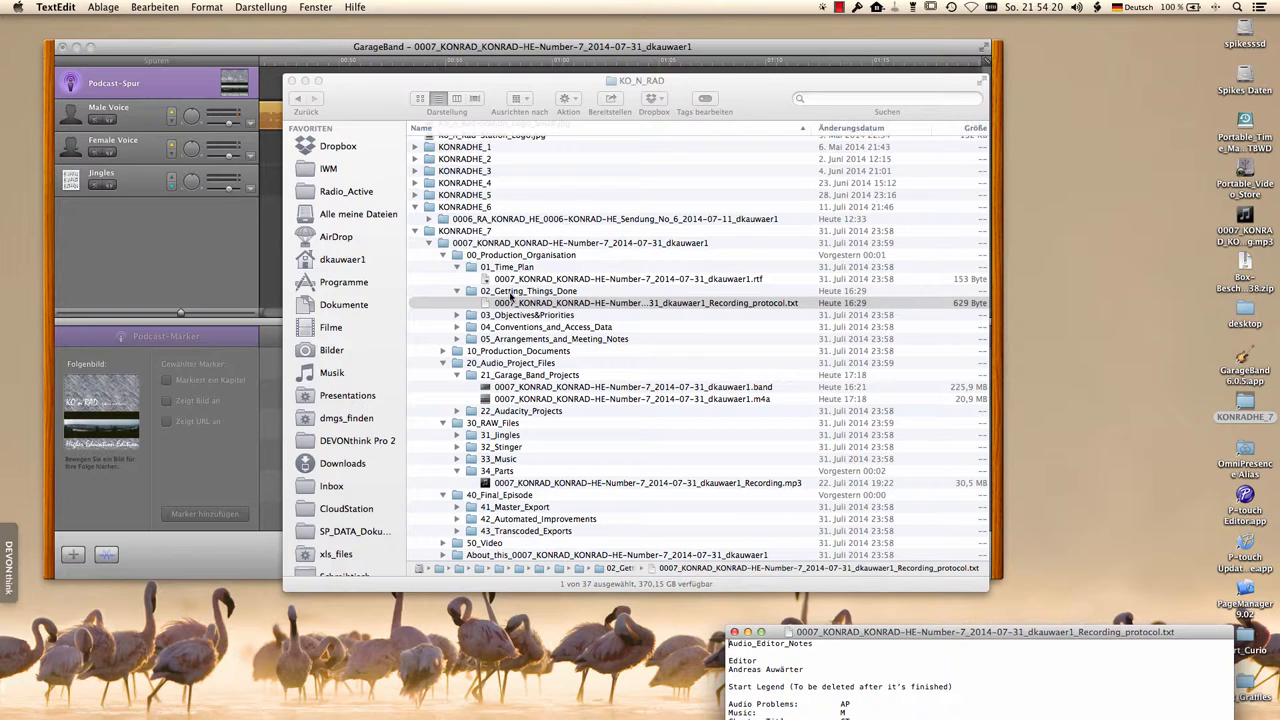
# Locate the podcast .band project in the GarageBand projects folder and open it with GarageBand 6.0.5
pyautogui.click(644, 304)
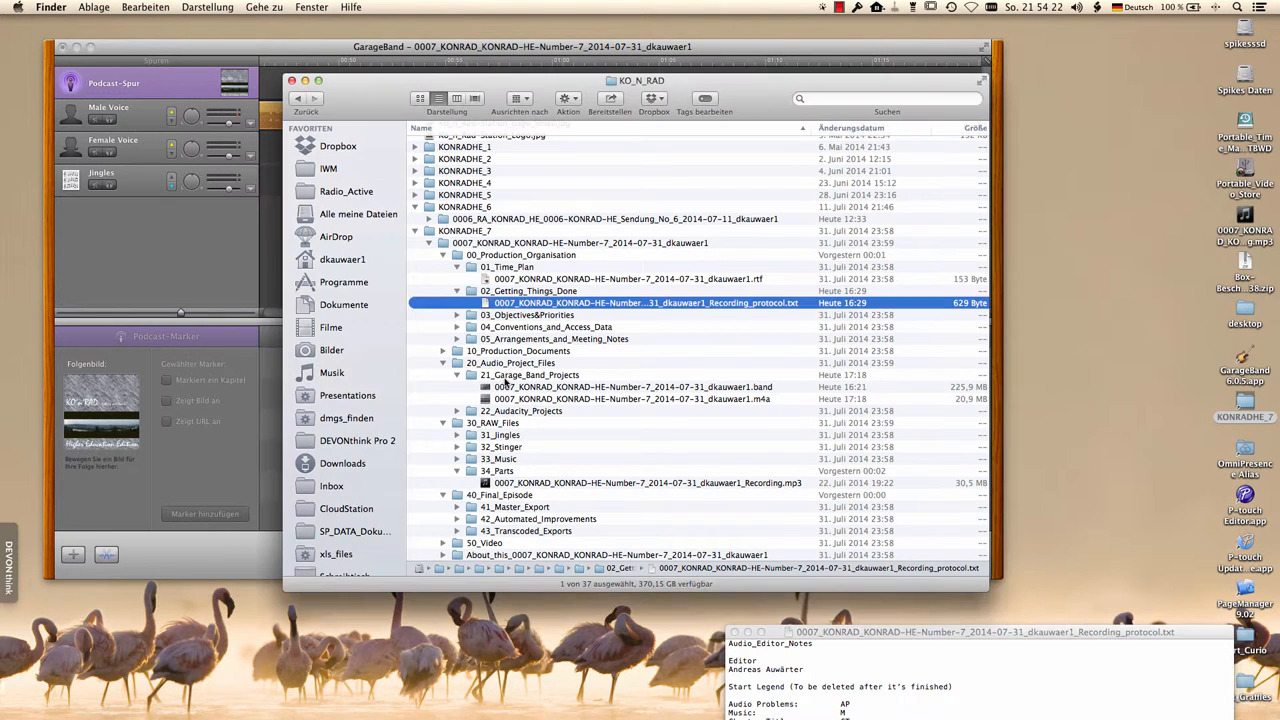
pyautogui.click(530, 374)
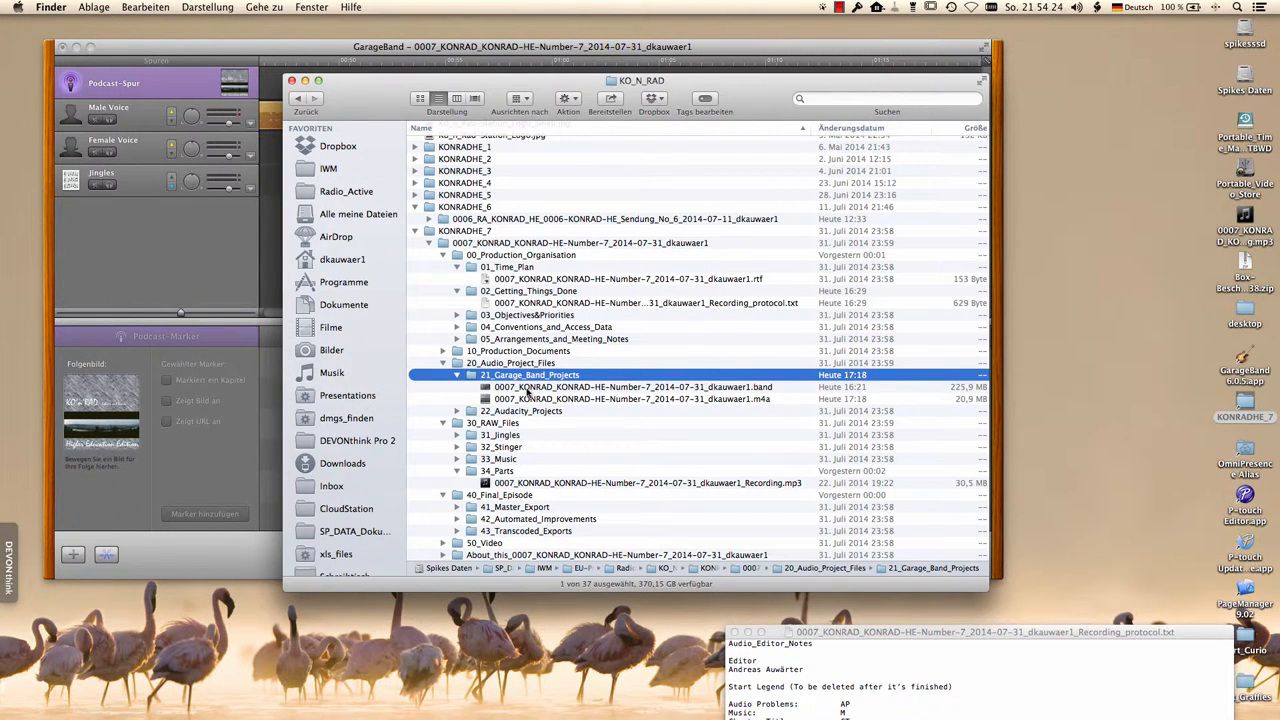
pyautogui.click(632, 388)
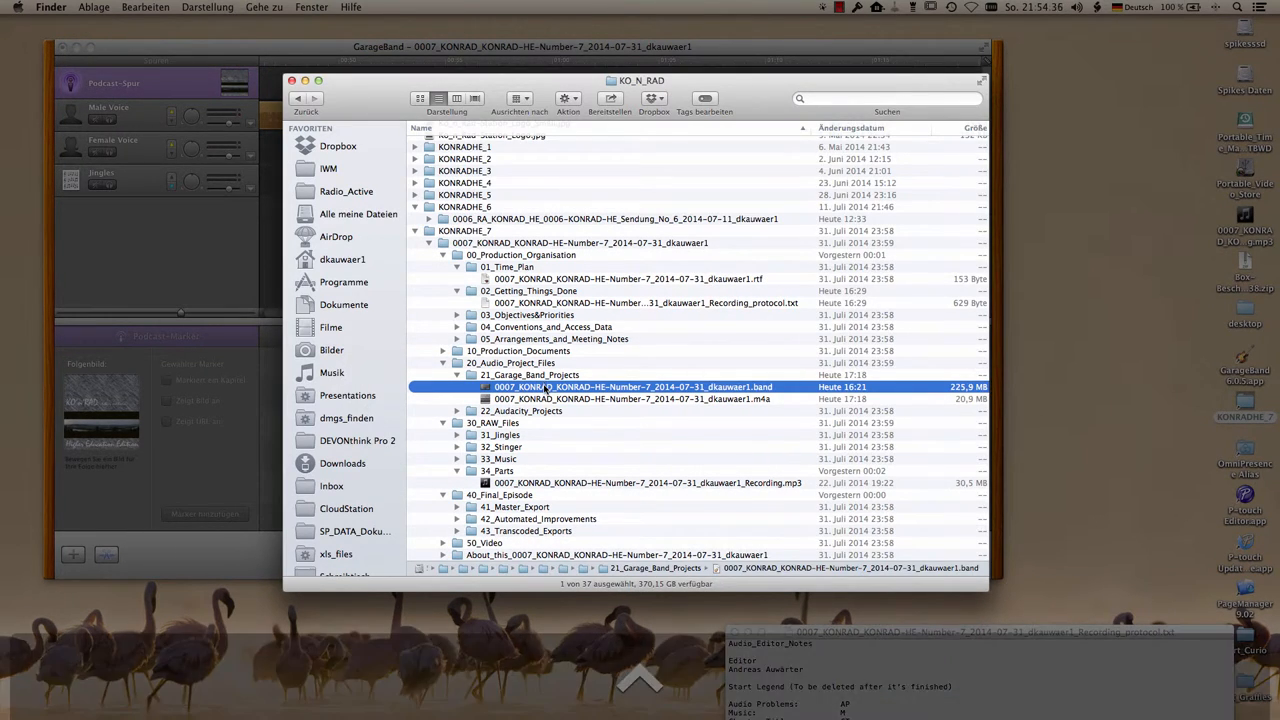
pyautogui.rightClick(632, 388)
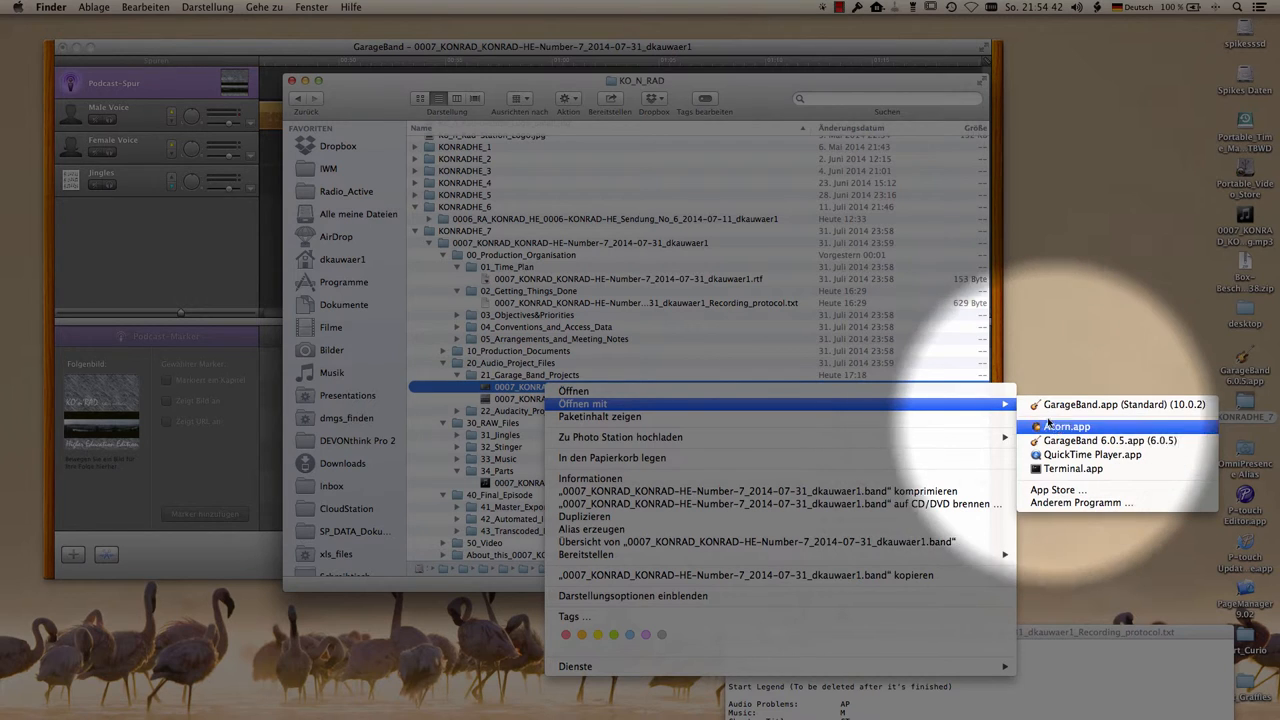
pyautogui.moveTo(1110, 440)
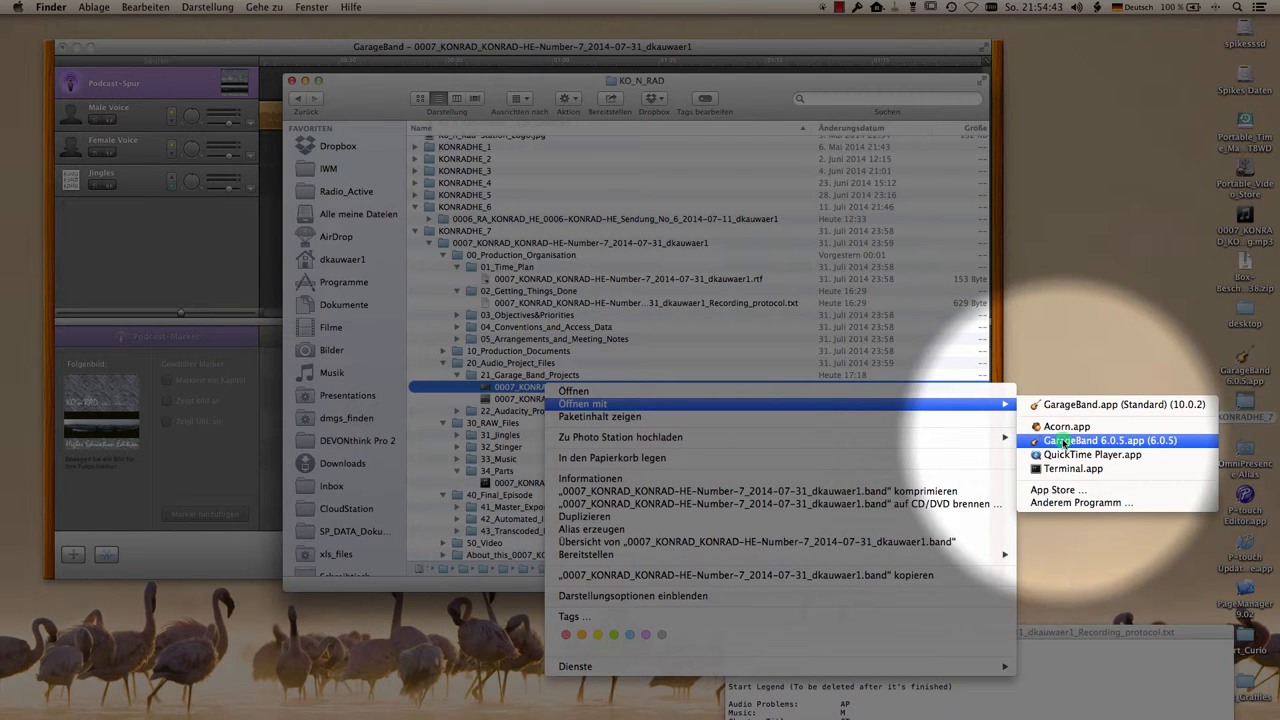
pyautogui.click(1112, 440)
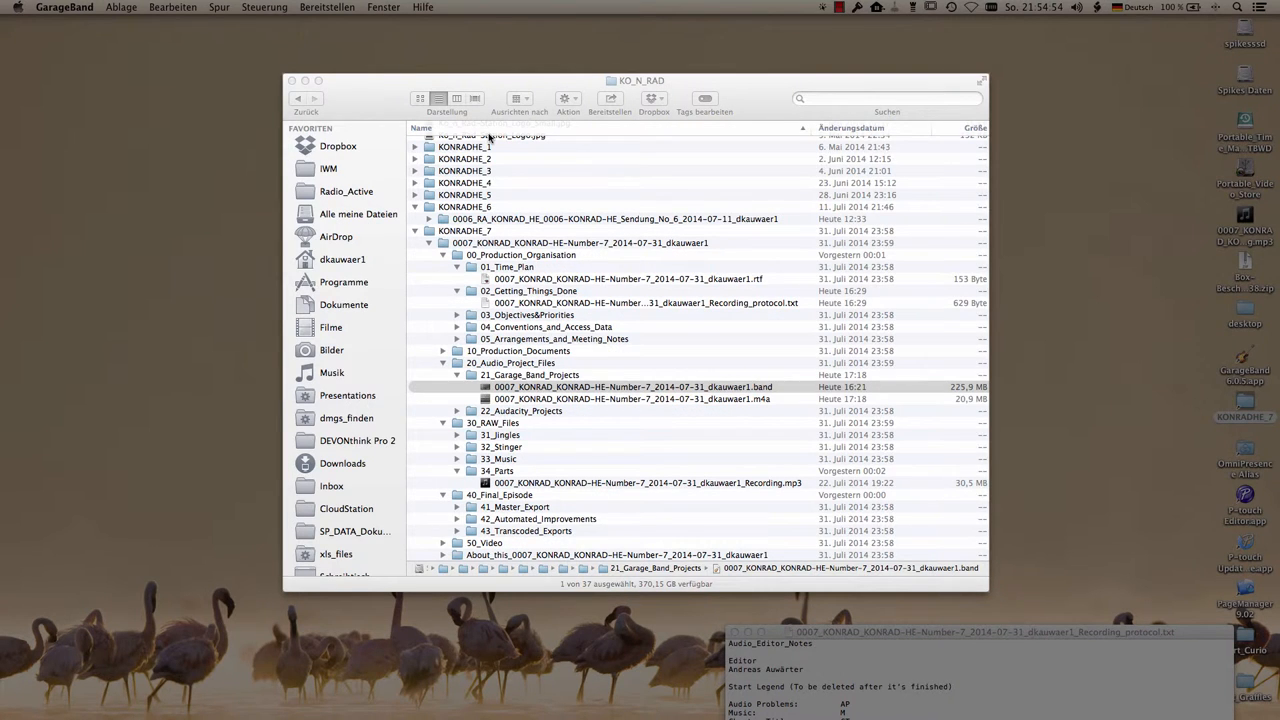
pyautogui.doubleClick(632, 388)
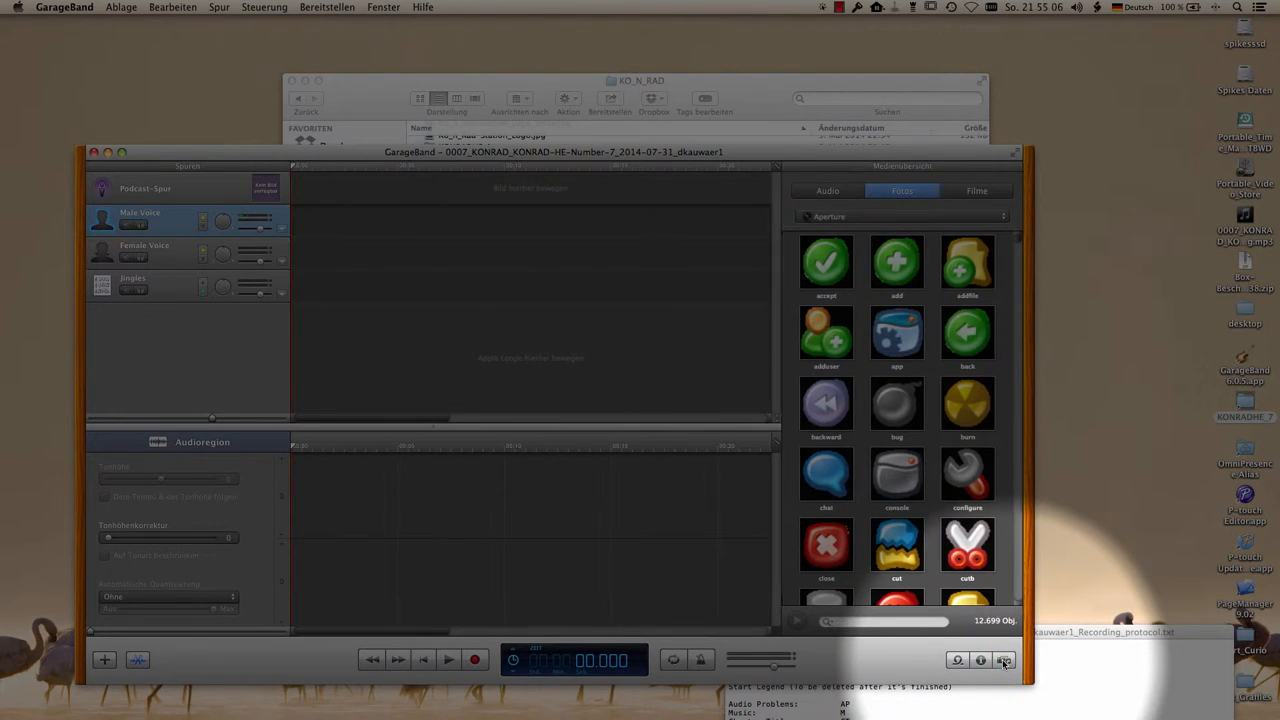
# Hide the loop browser so the podcast marker editor shows beneath the tracks
pyautogui.click(1004, 660)
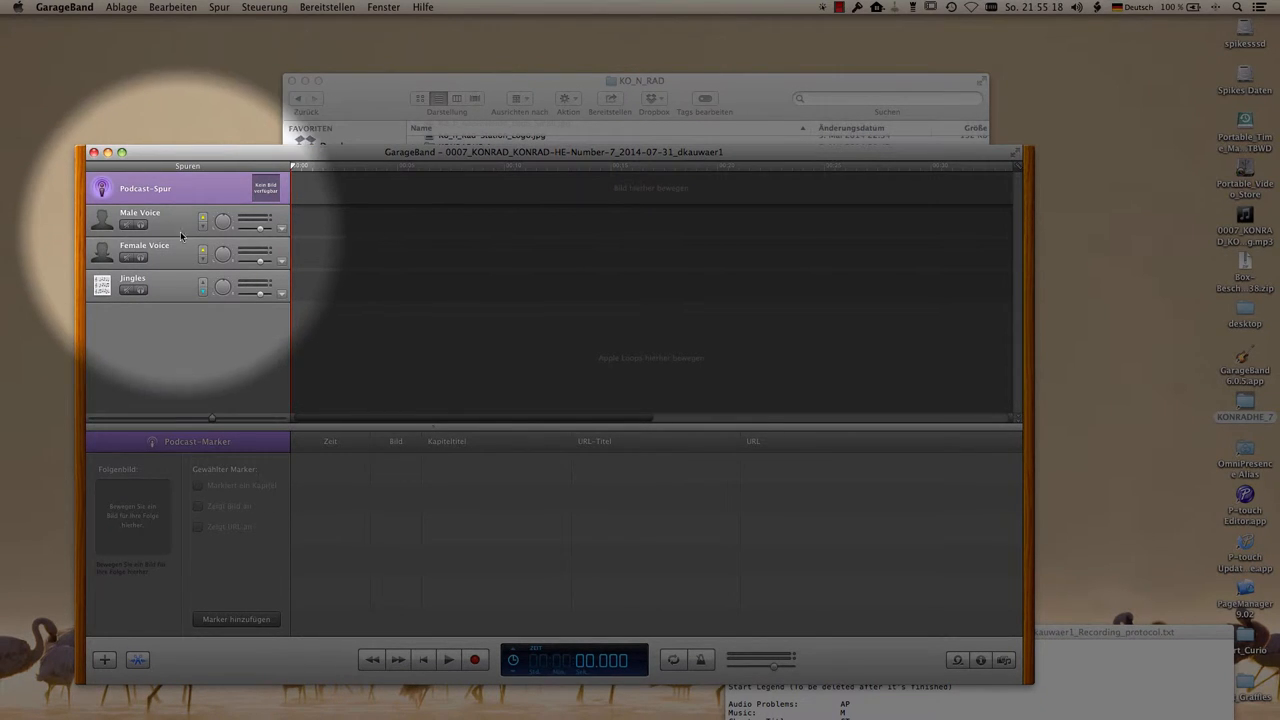
pyautogui.moveTo(176, 258)
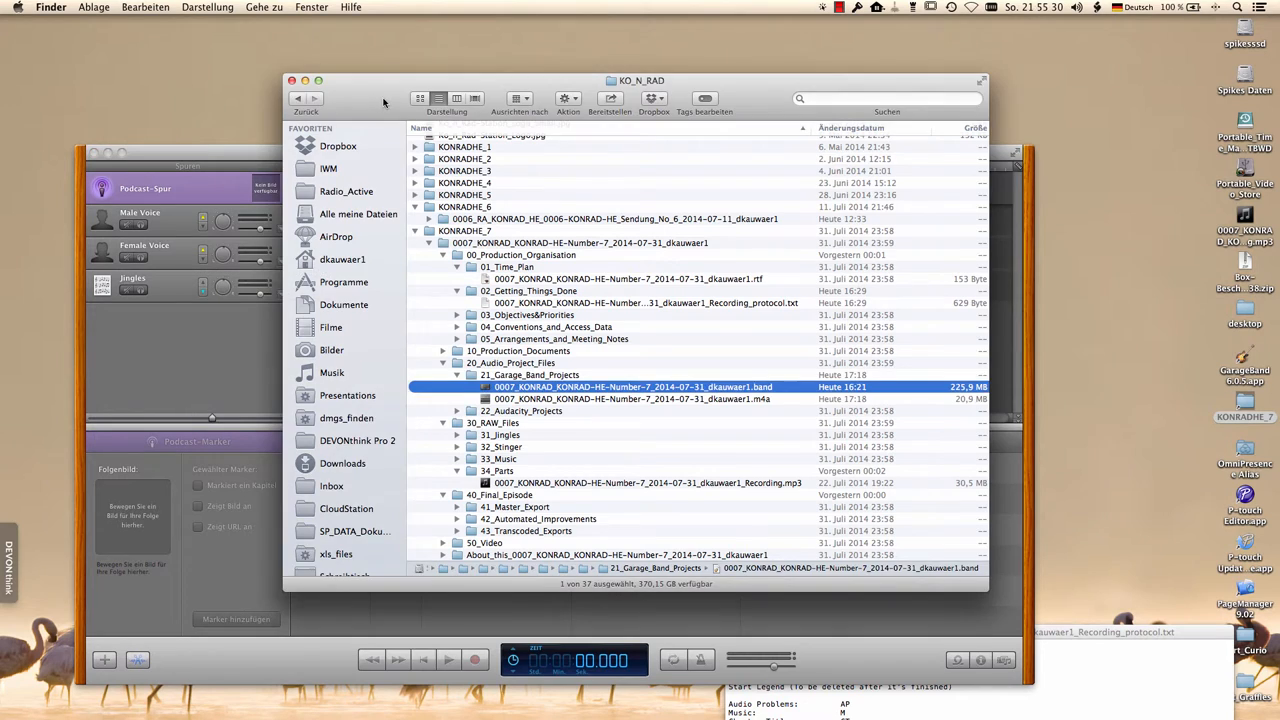
# Move the Finder window aside and place the episode's _Recording.mp3 onto the Male Voice track
pyautogui.moveTo(640, 80); pyautogui.dragTo(856, 44)
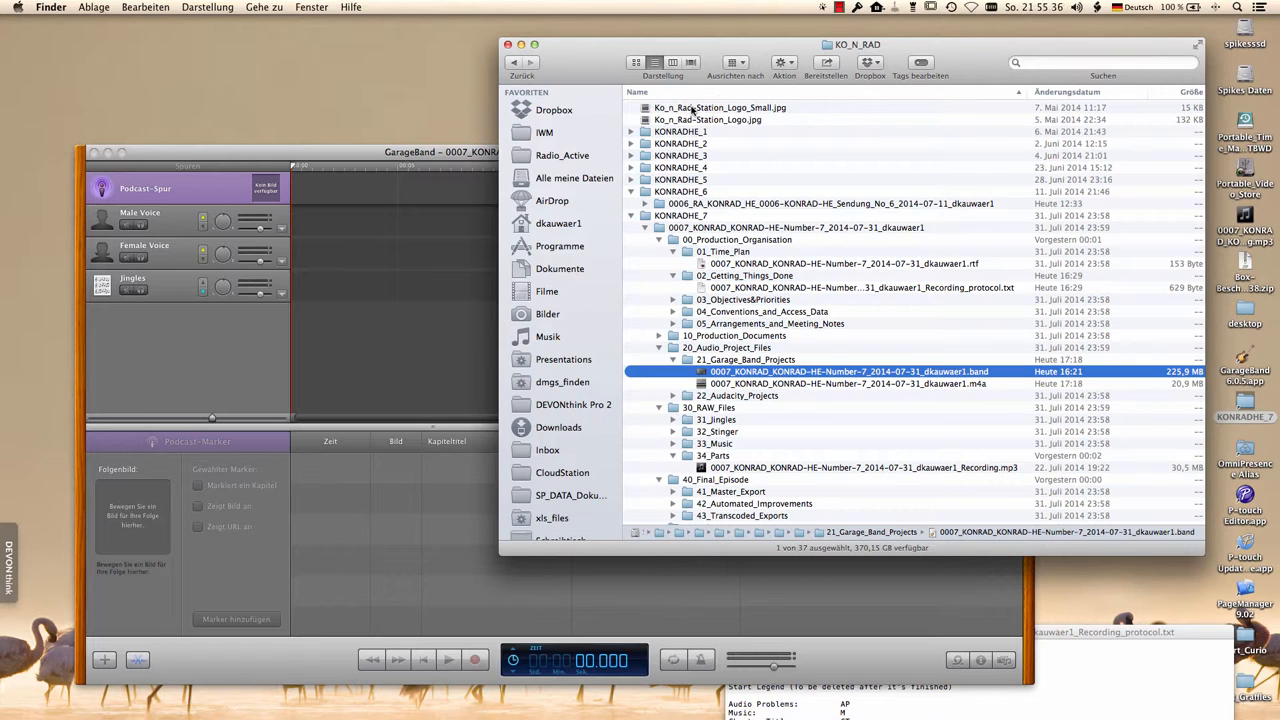
pyautogui.click(720, 108)
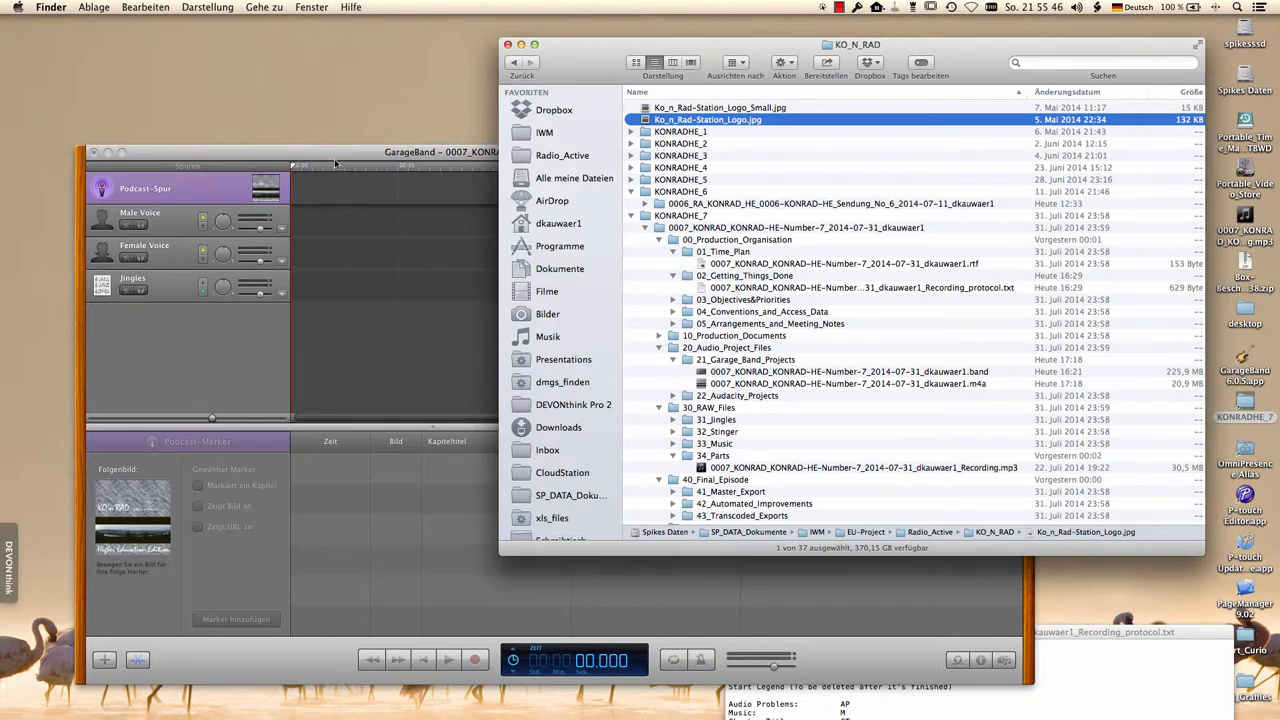
pyautogui.click(330, 152)
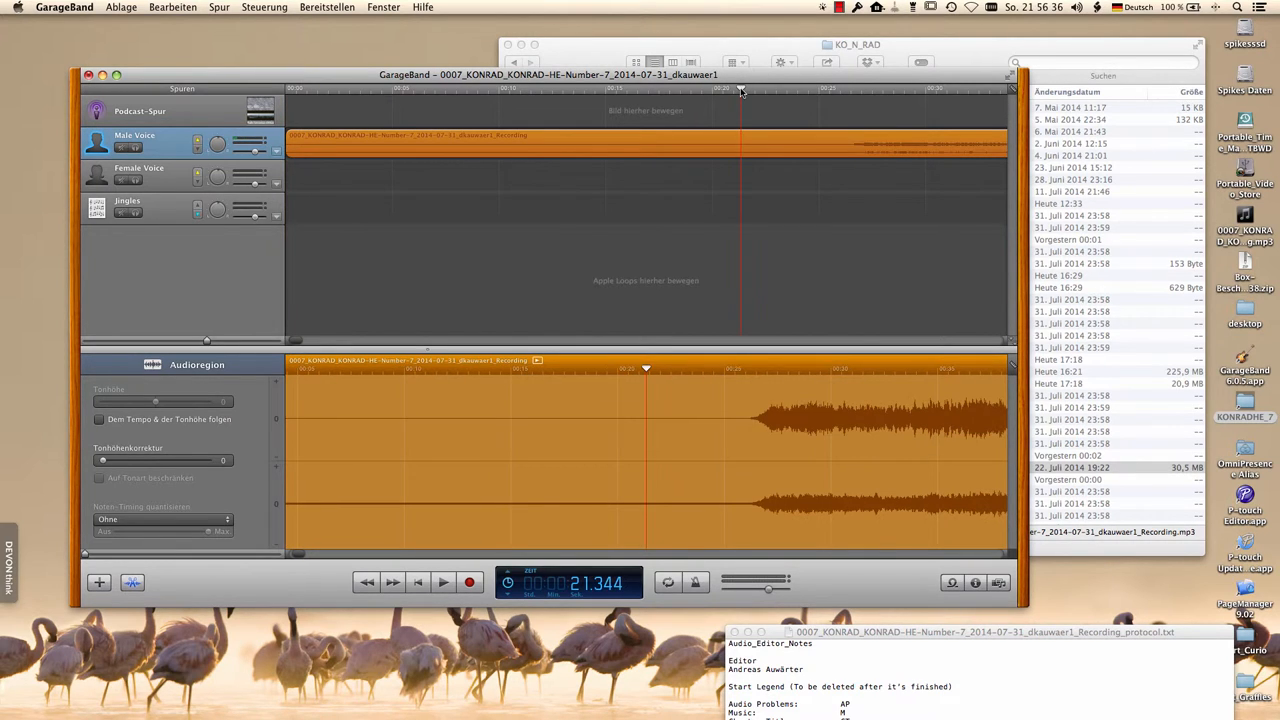
pyautogui.click(442, 584)
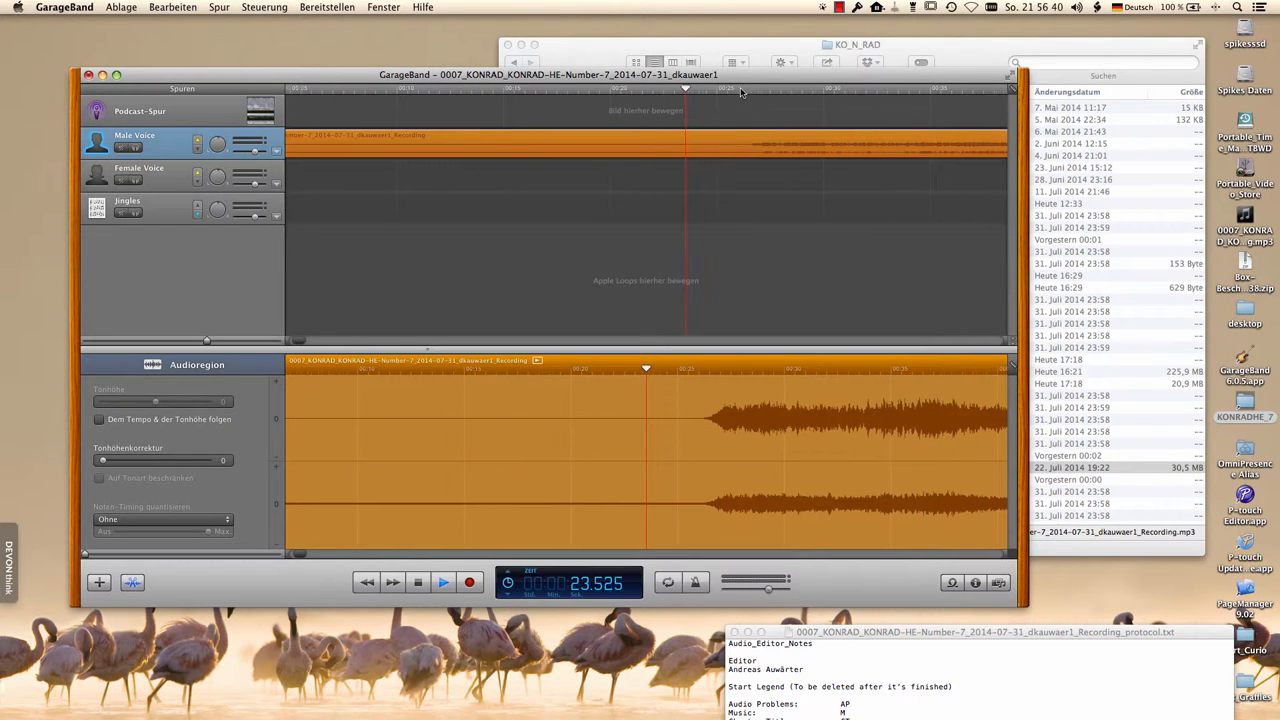
pyautogui.click(442, 580)
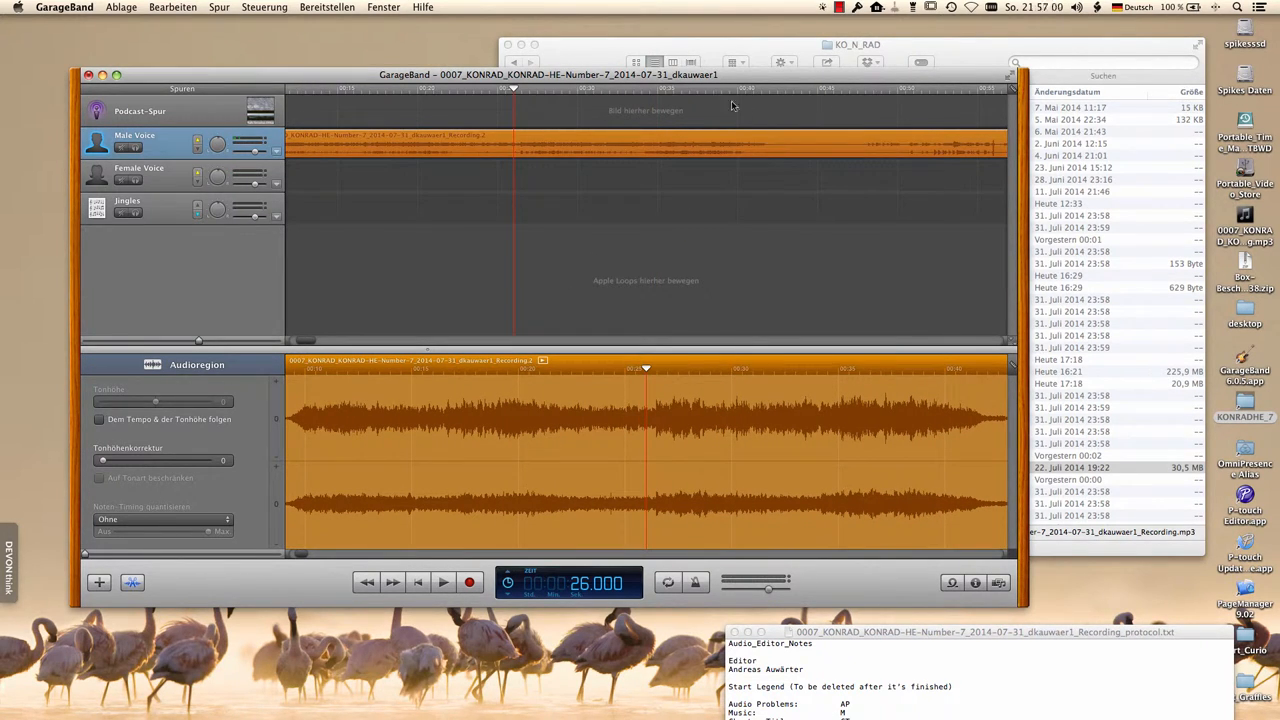
pyautogui.click(768, 88)
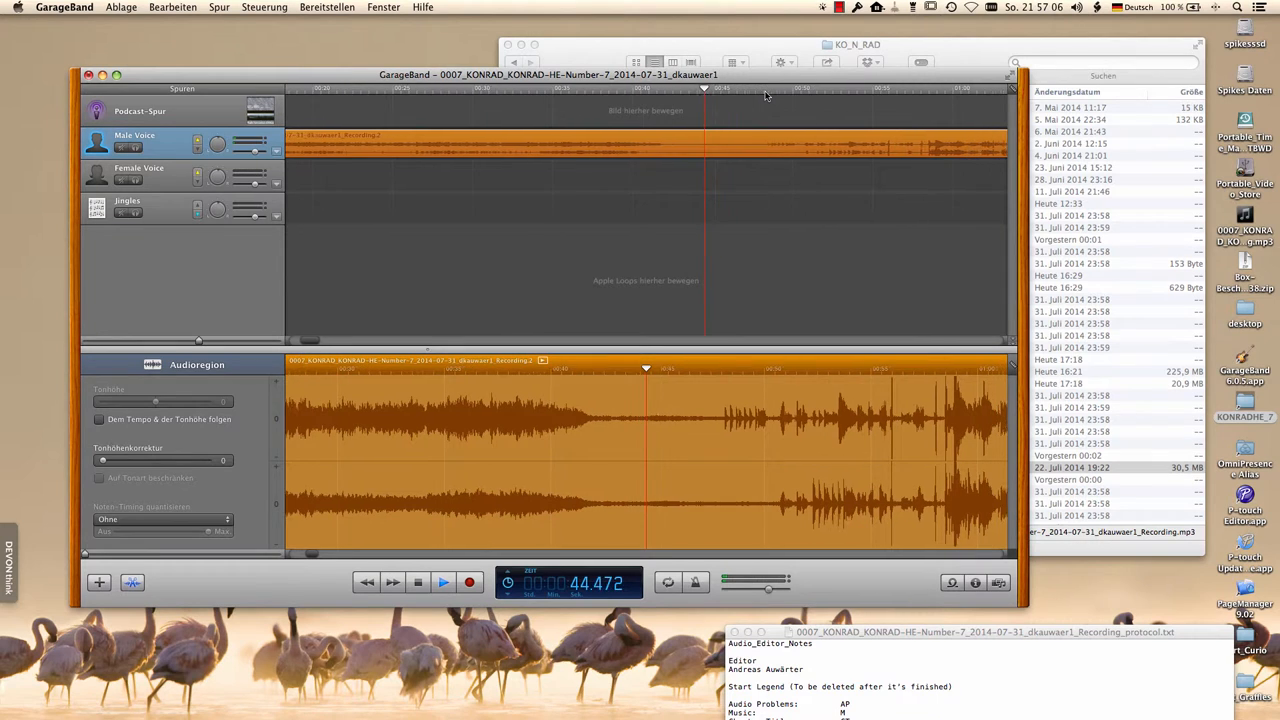
pyautogui.click(444, 582)
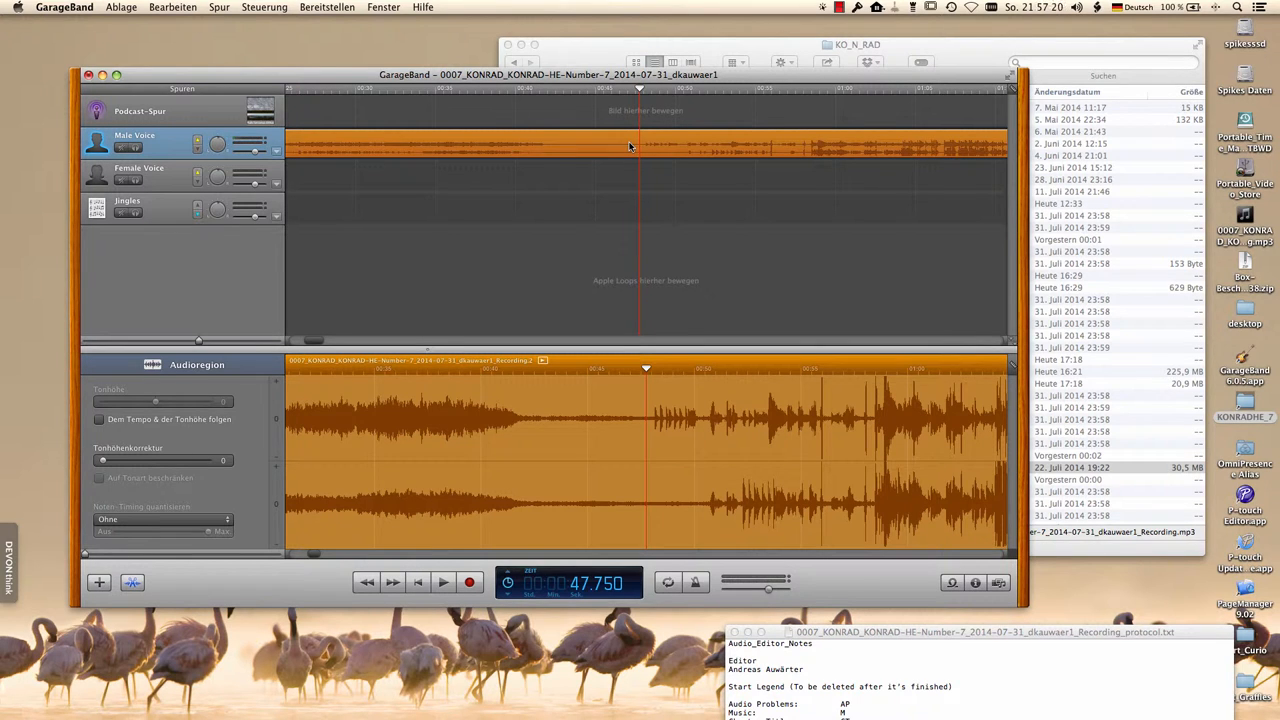
pyautogui.click(572, 90)
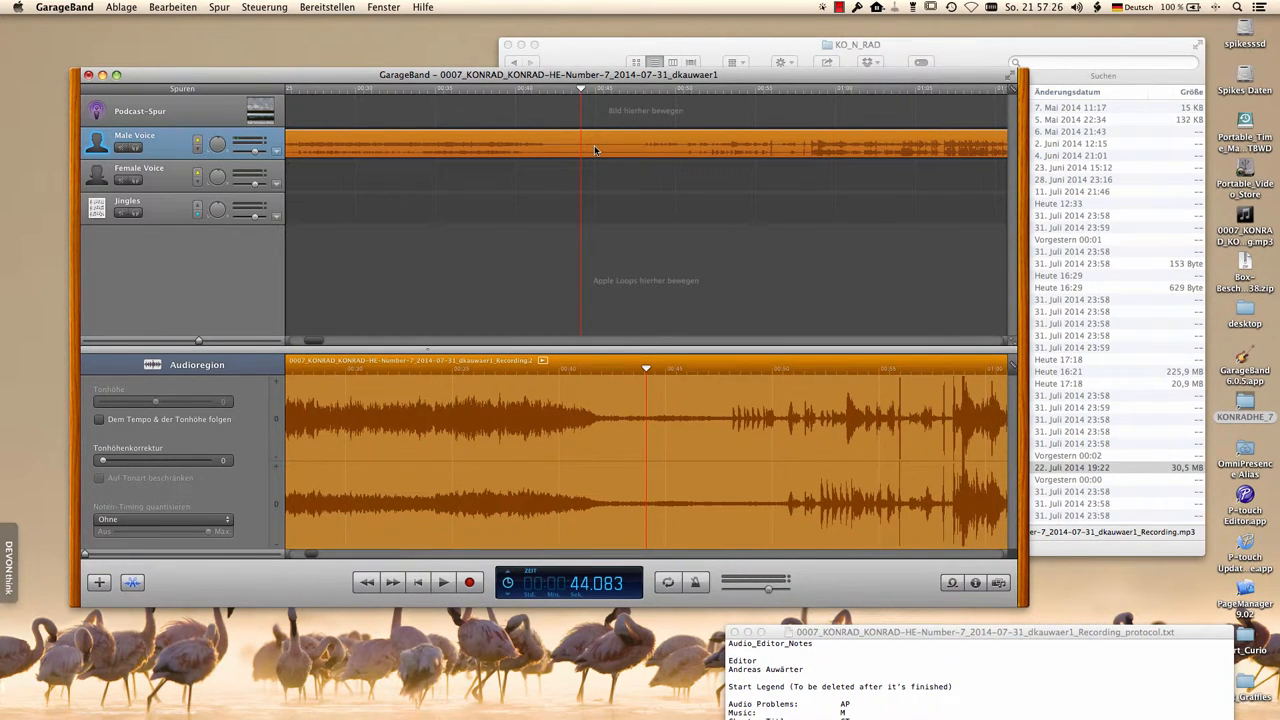
pyautogui.click(548, 146)
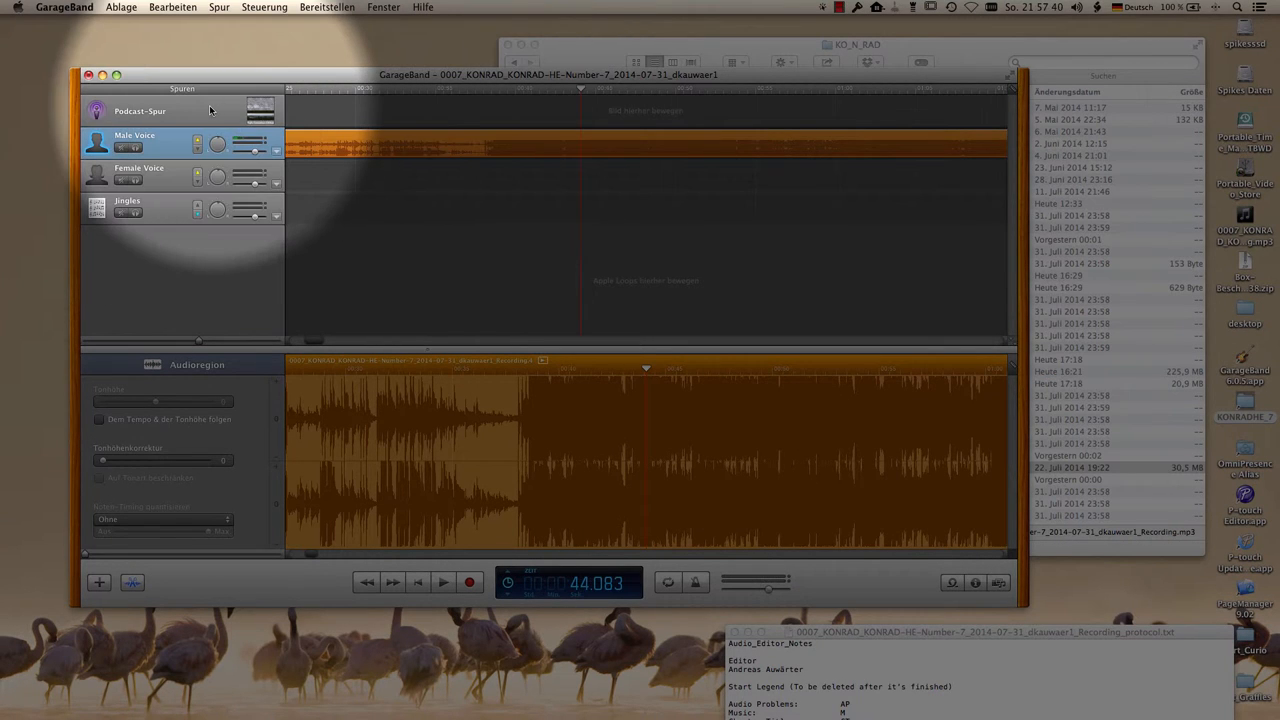
# Show the podcast marker editor, move the playhead earlier and reopen the Main Voice waveform
pyautogui.click(140, 110)
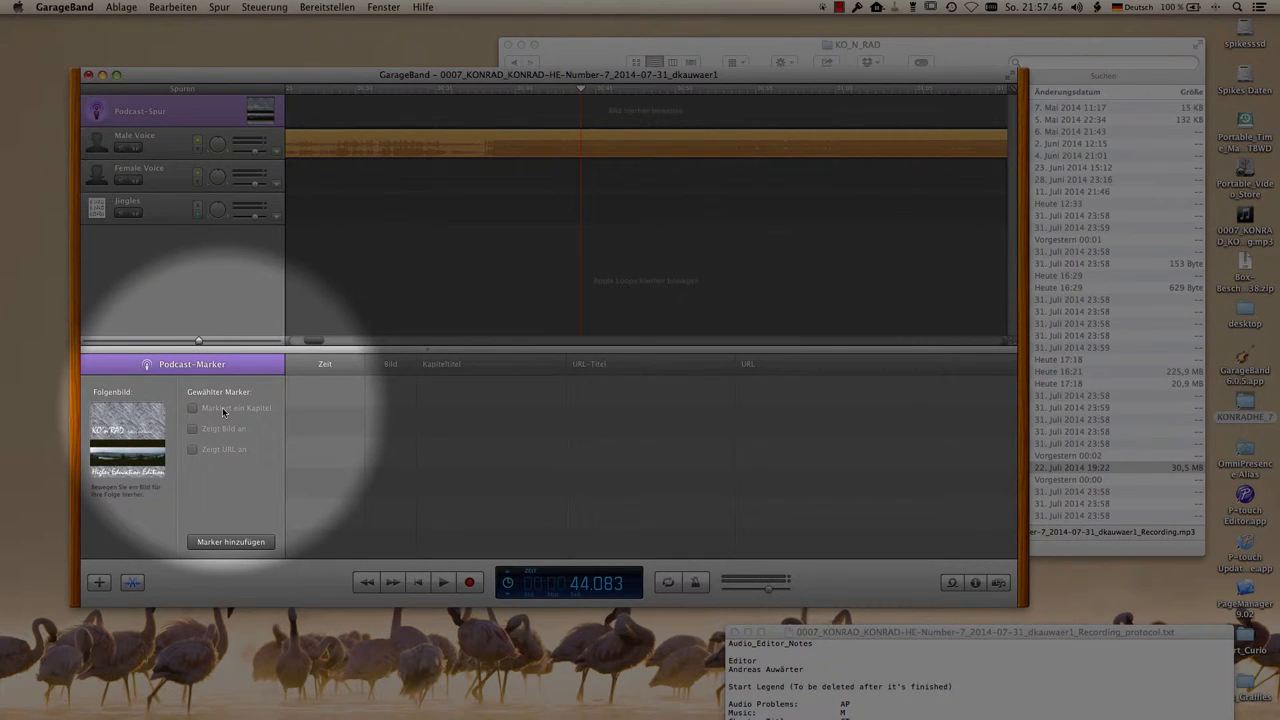
pyautogui.moveTo(210, 408)
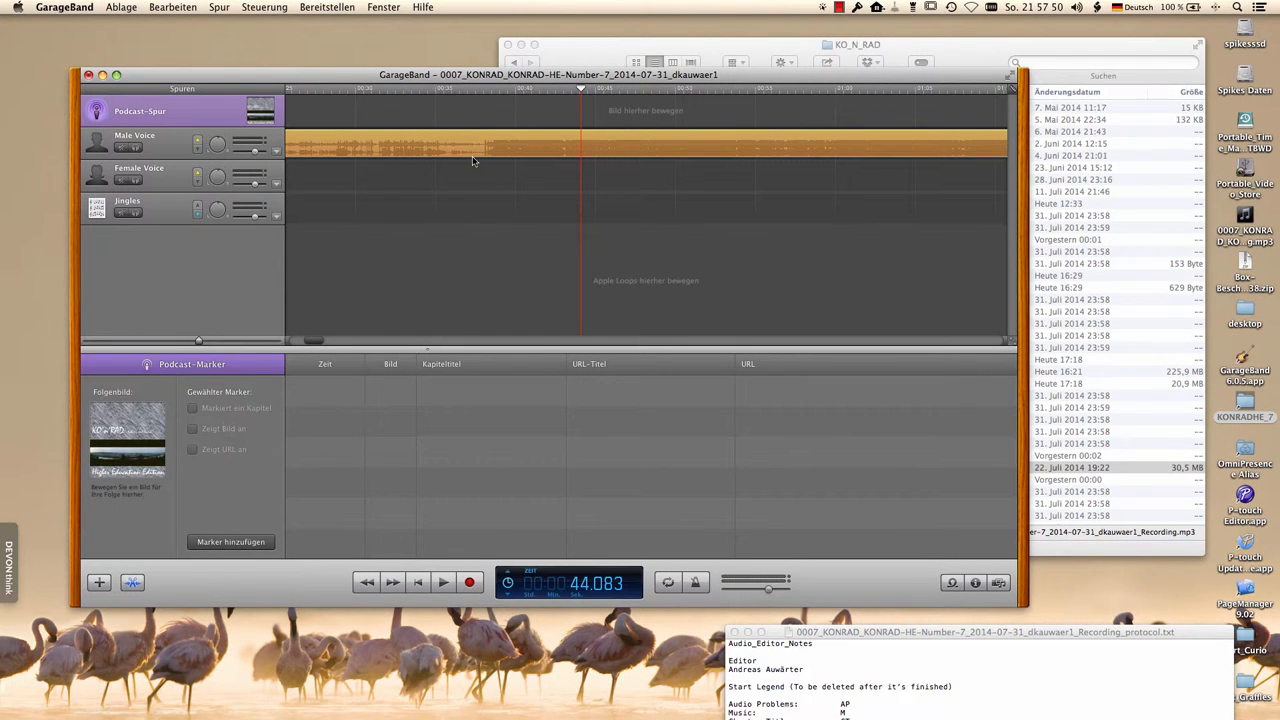
pyautogui.moveTo(480, 96)
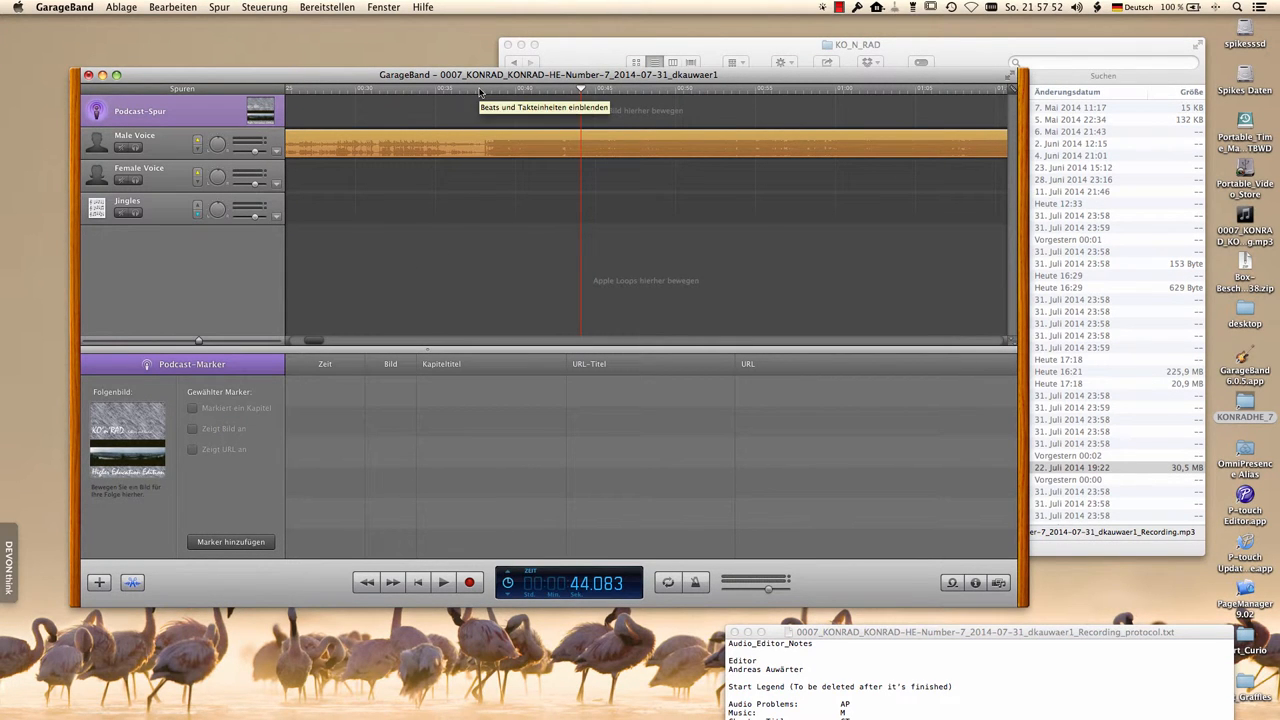
pyautogui.moveTo(472, 124)
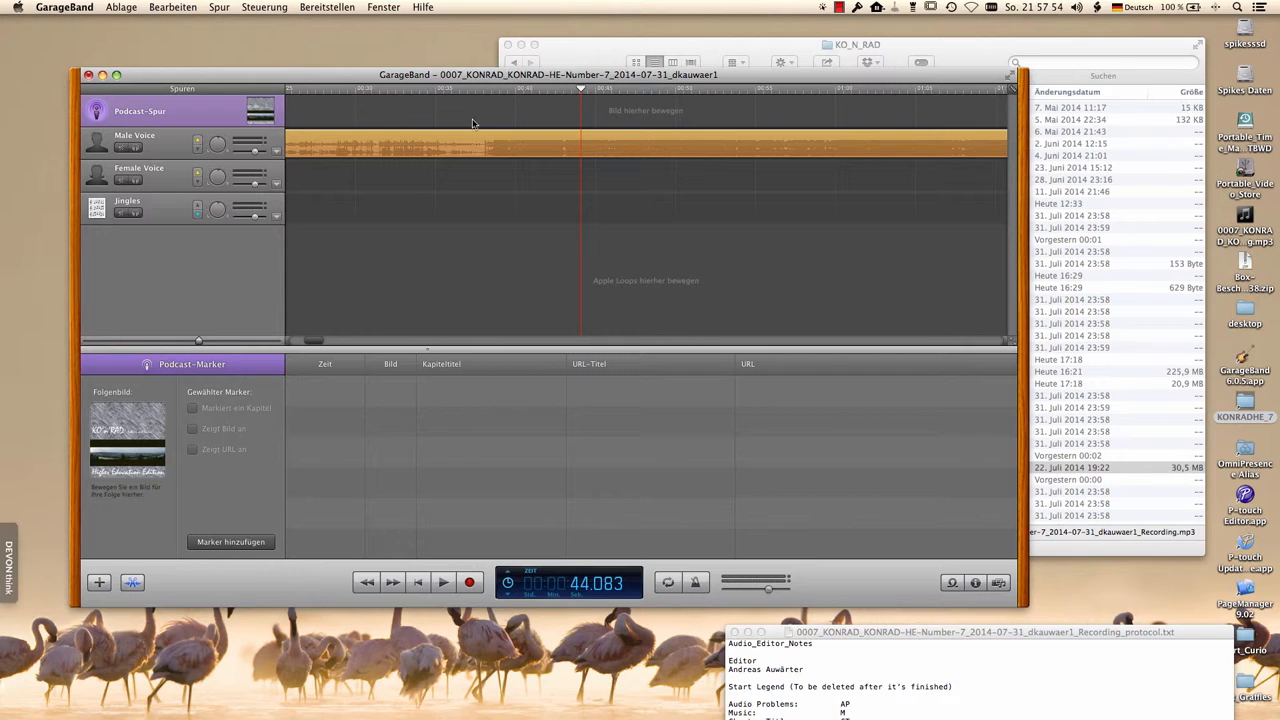
pyautogui.click(472, 90)
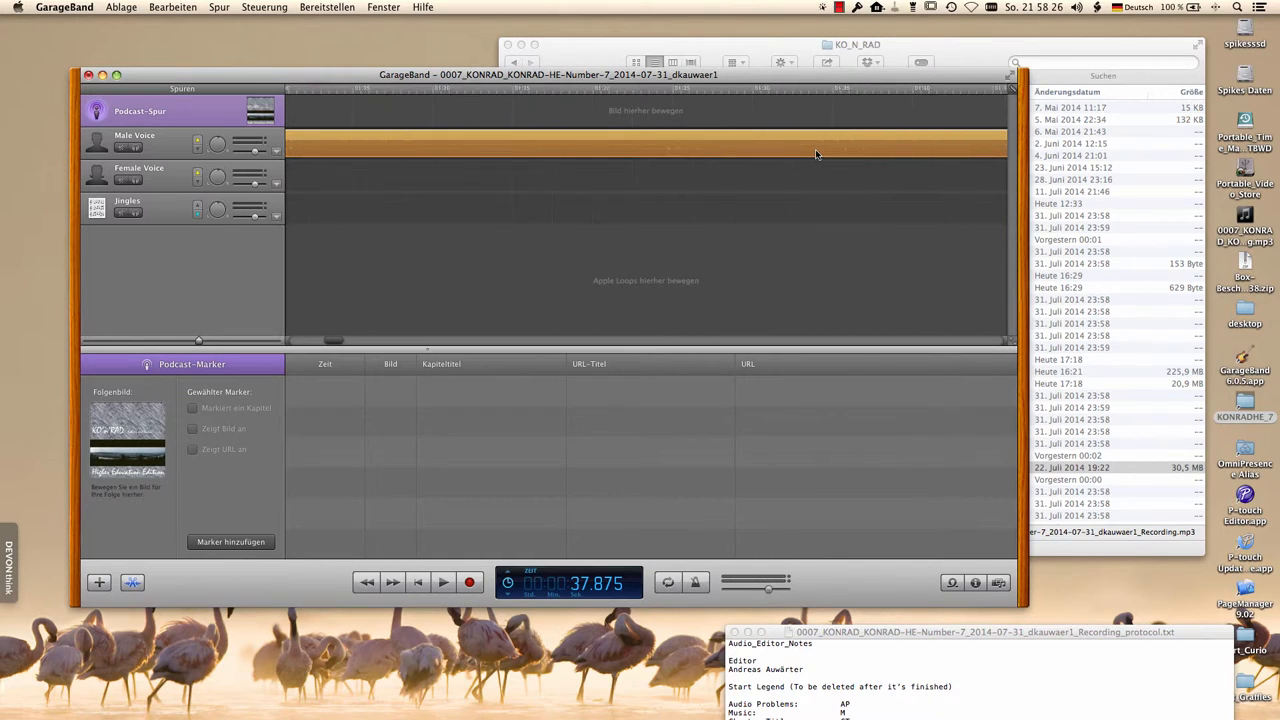
pyautogui.hscroll(3)
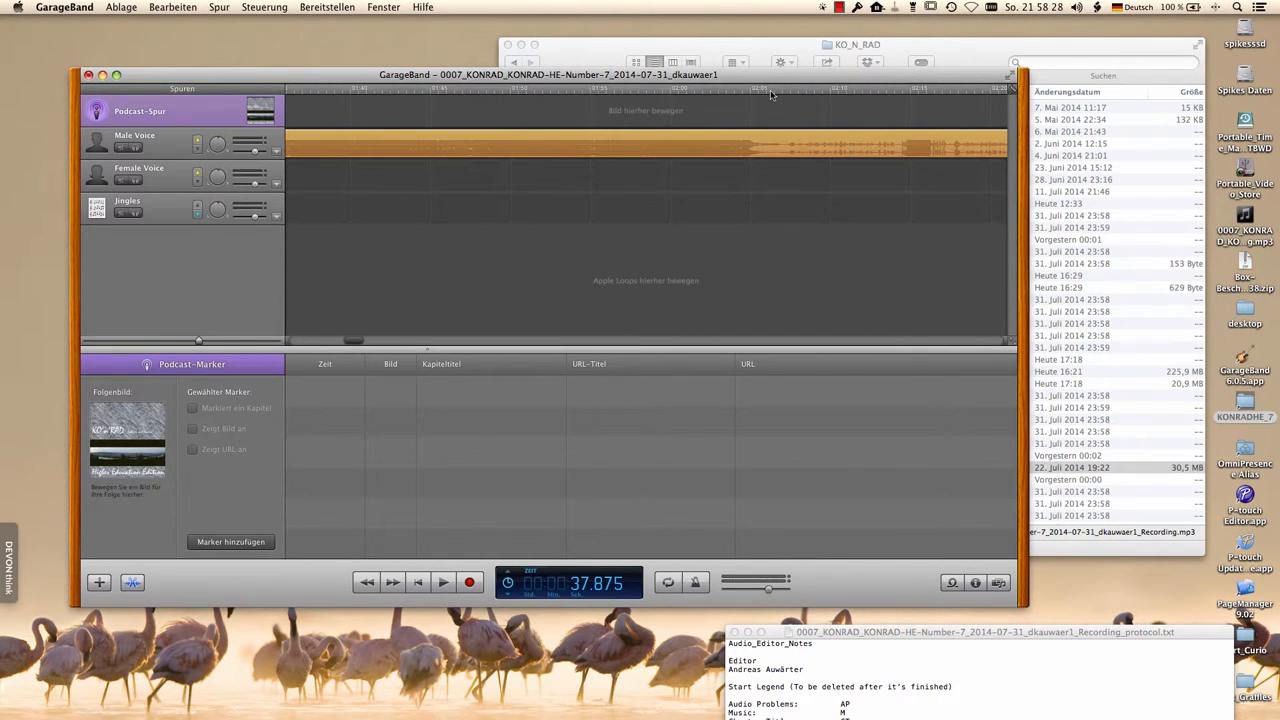
pyautogui.click(768, 90)
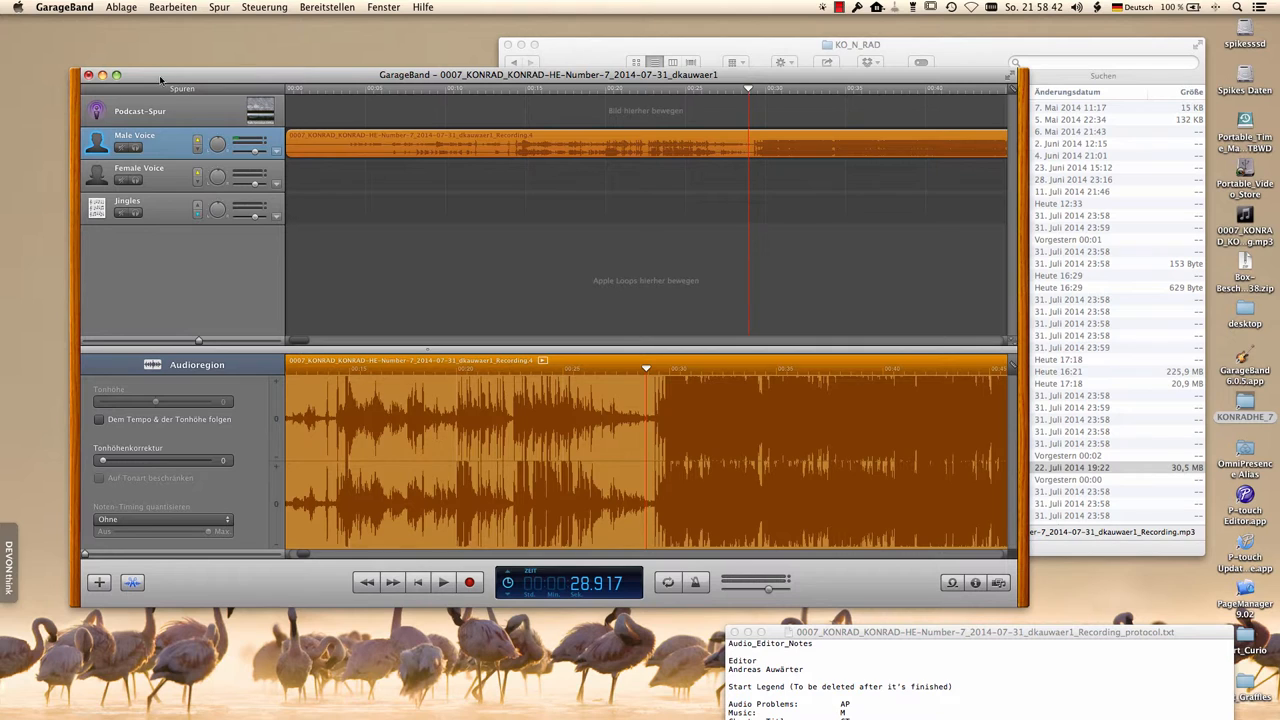
# Add a chapter marker at 0:00 on the Podcast track and title it 'Intro'
pyautogui.click(140, 112)
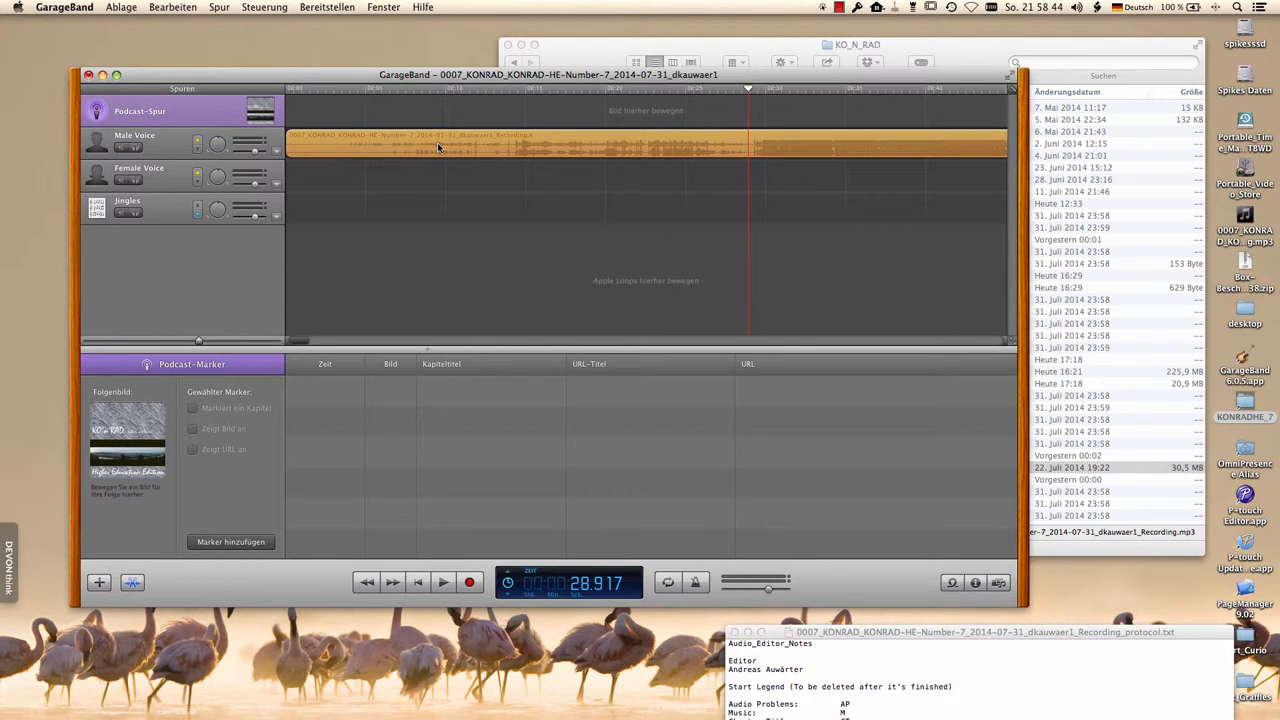
pyautogui.moveTo(428, 476)
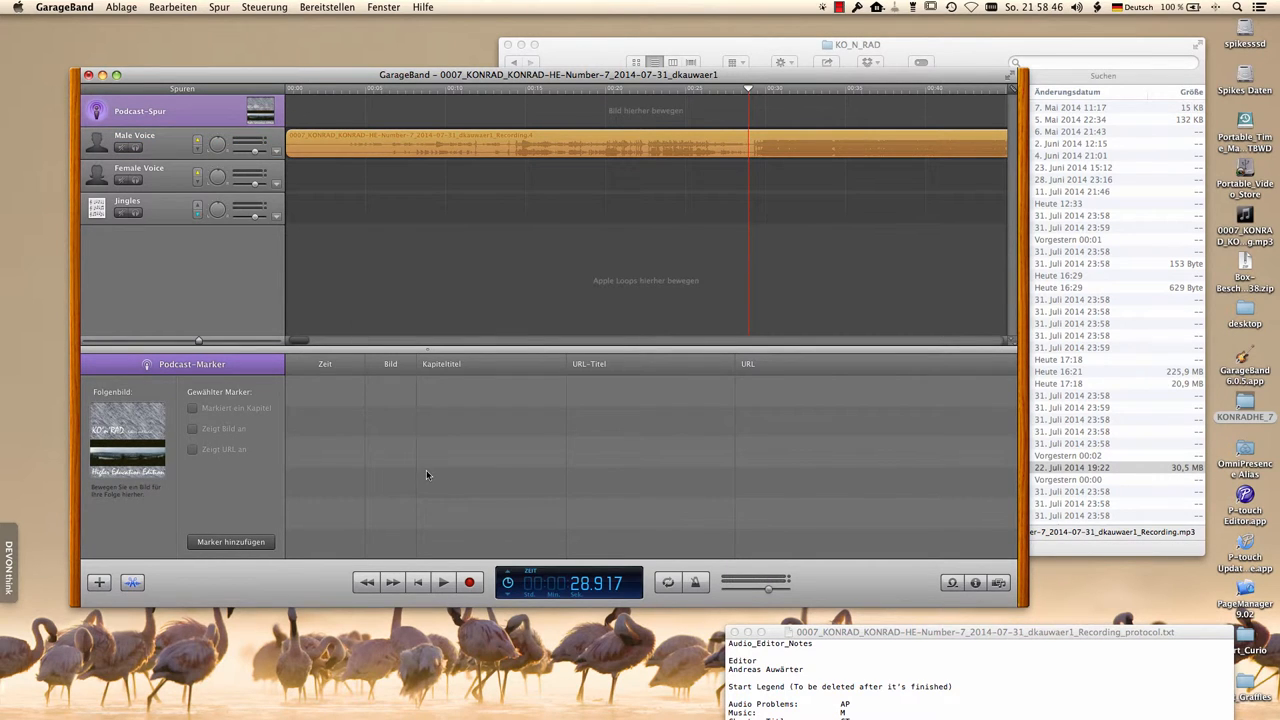
pyautogui.click(232, 540)
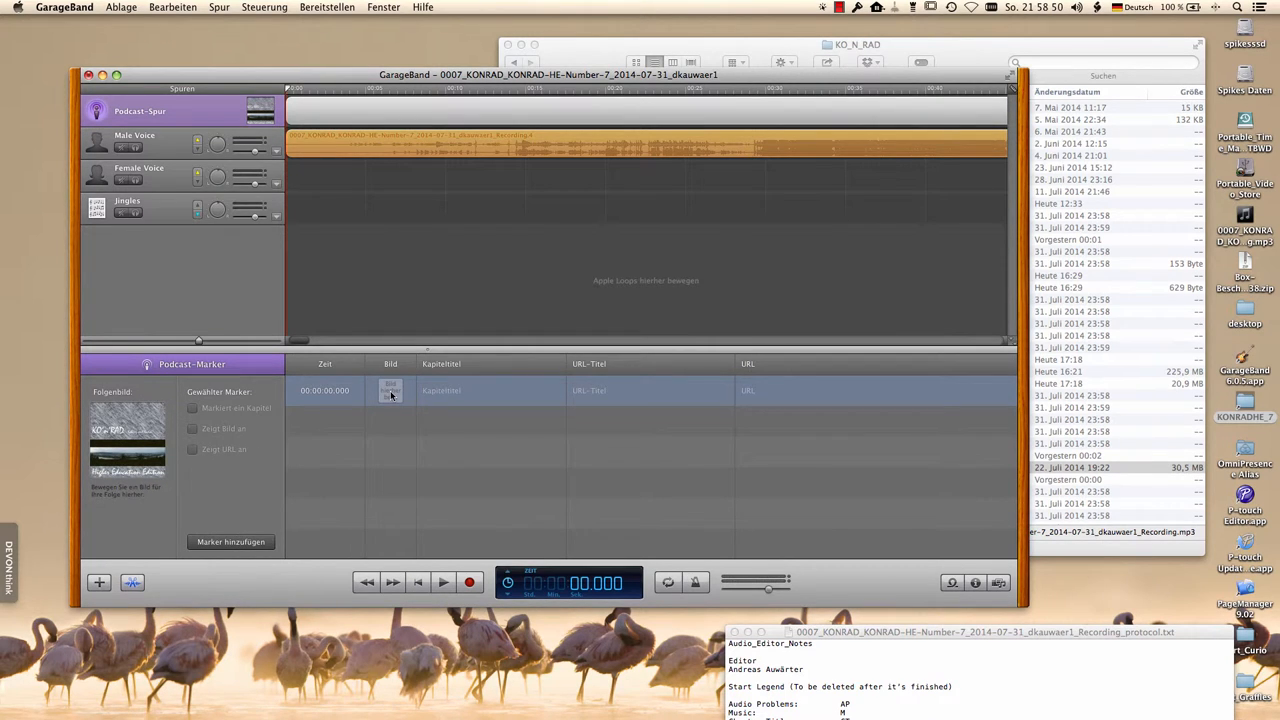
pyautogui.click(490, 390)
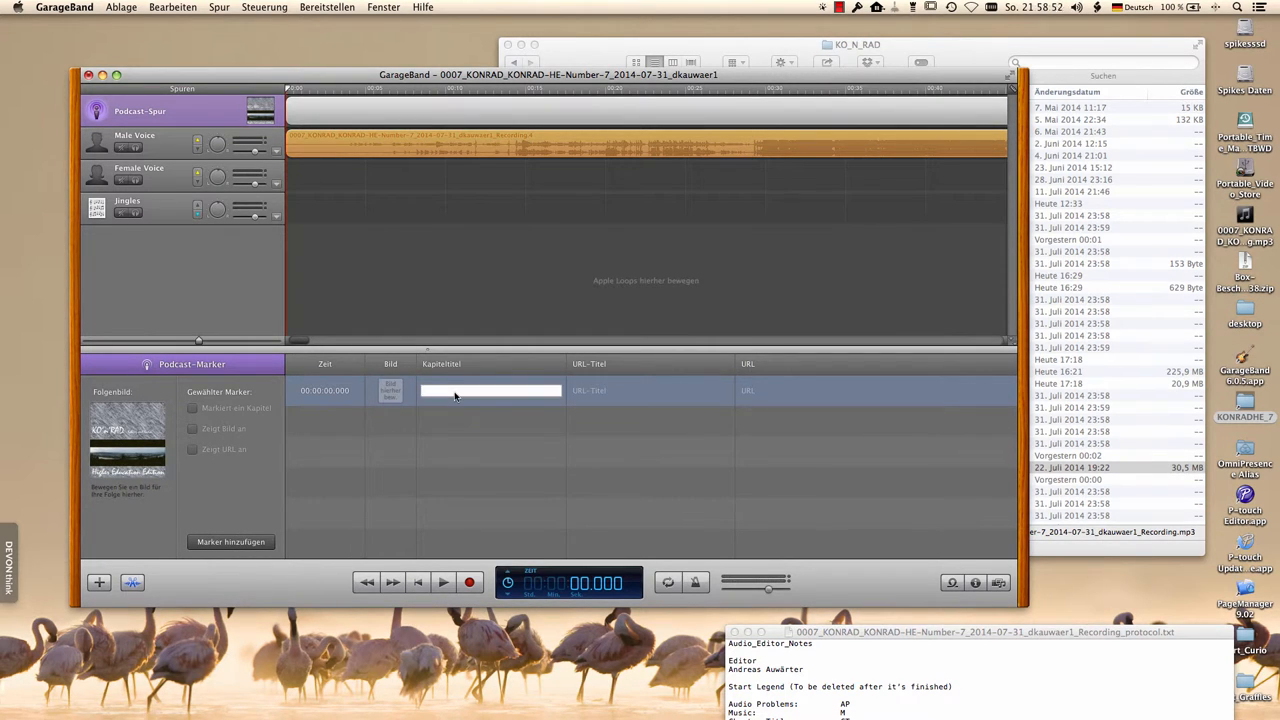
pyautogui.click(490, 390)
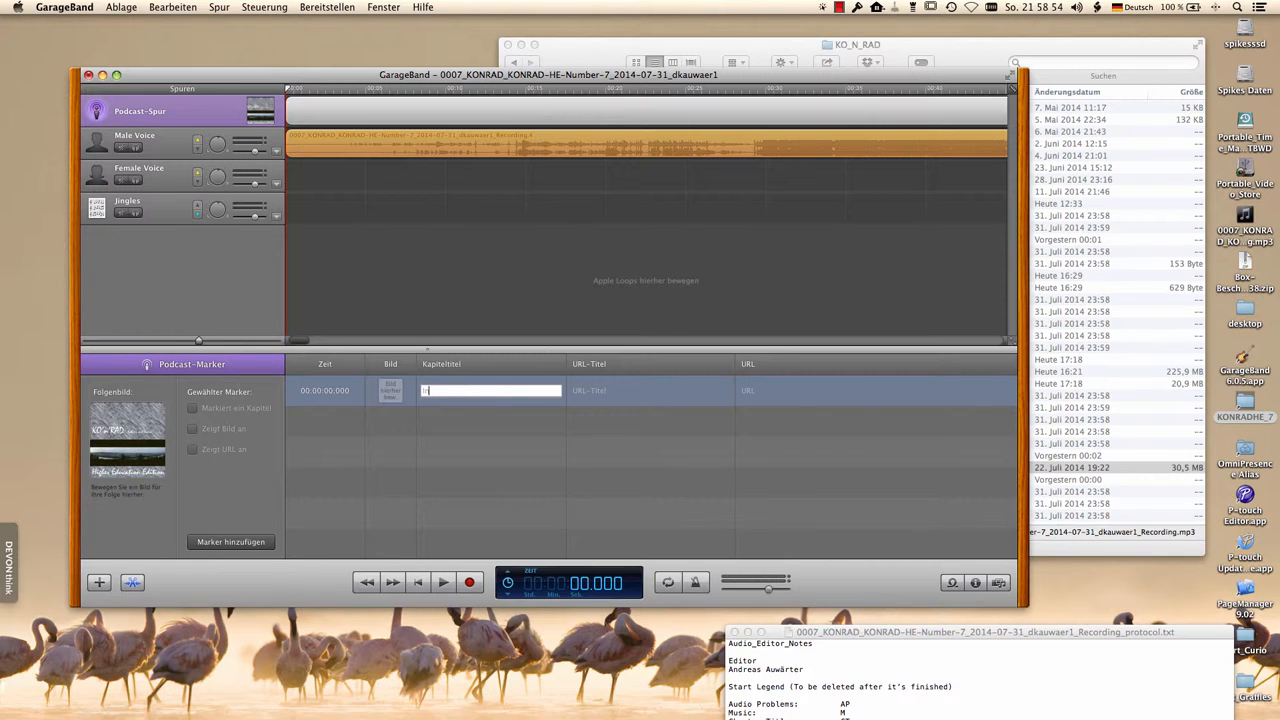
pyautogui.write('Intro')
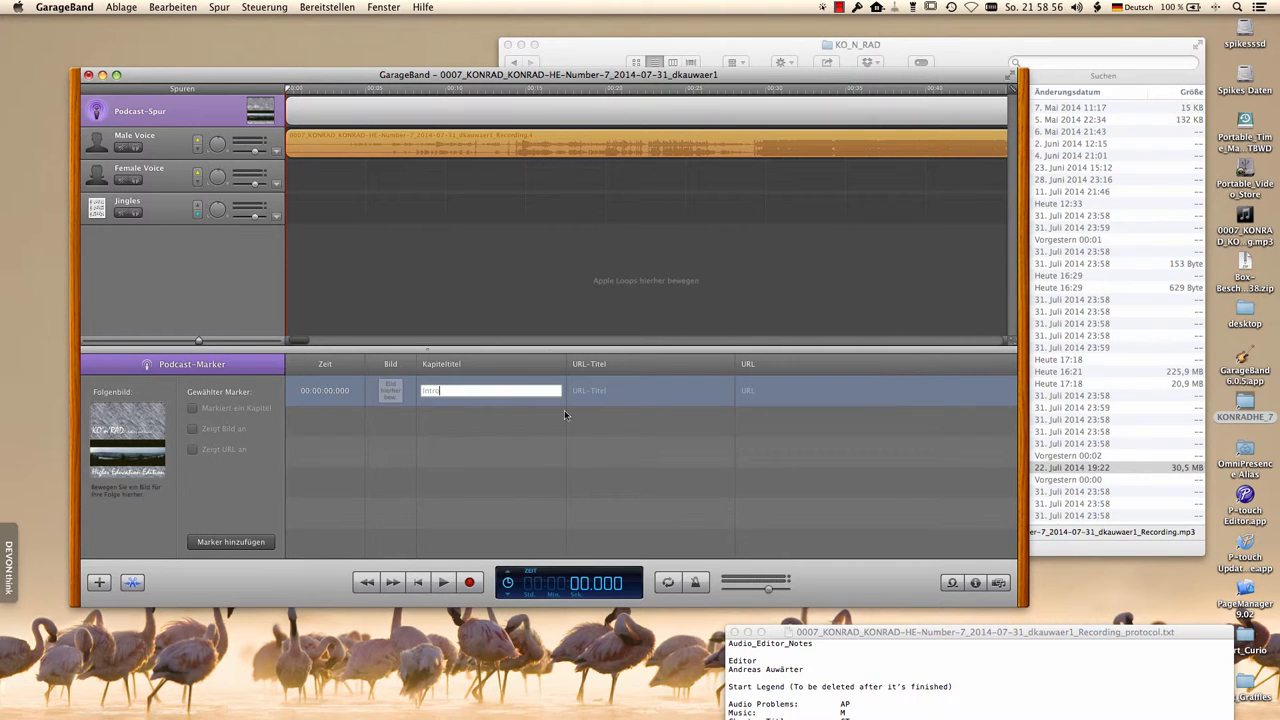
# Give the Intro marker the web link http radioactive101.eu and confirm it
pyautogui.click(876, 390)
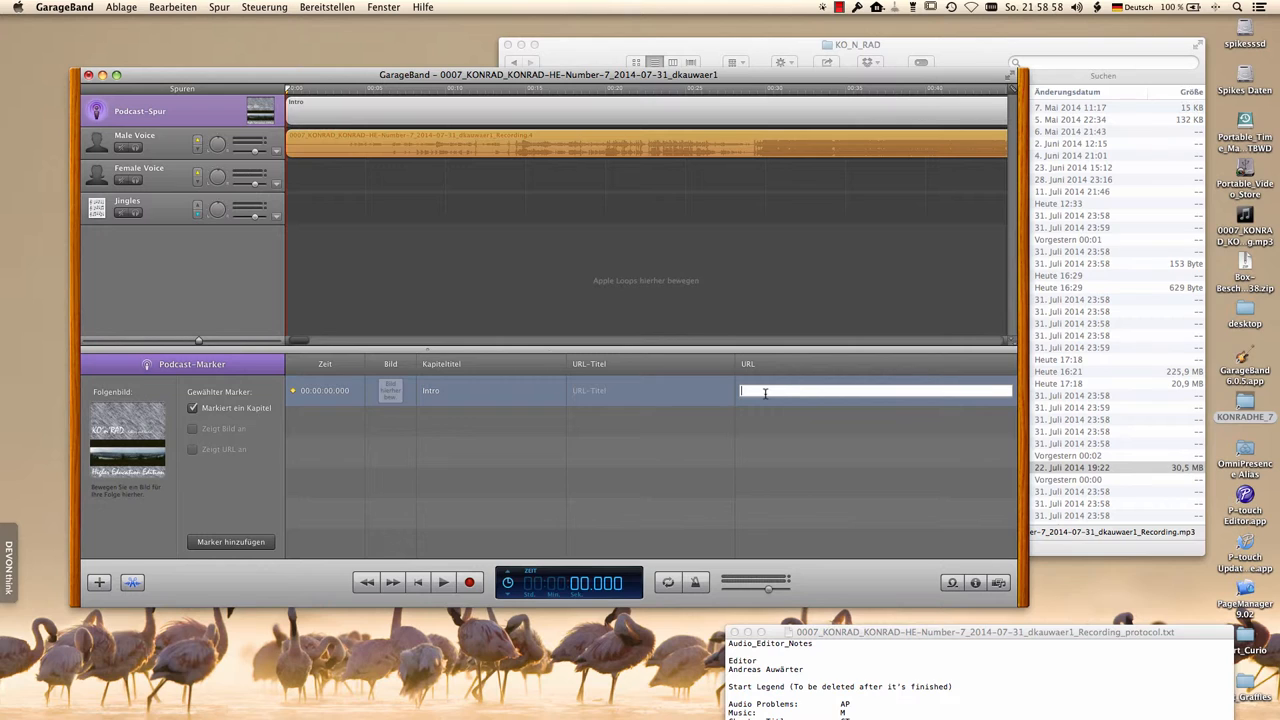
pyautogui.write('http://ko-n-rad')
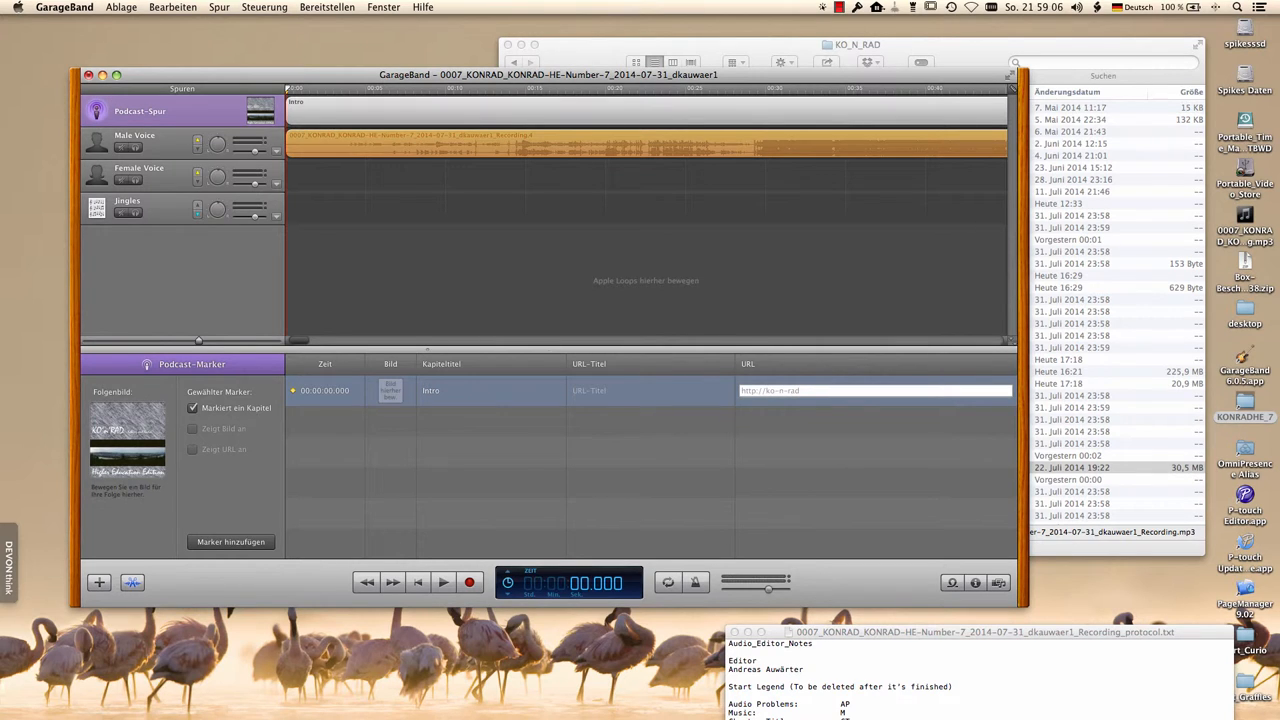
pyautogui.click(870, 390)
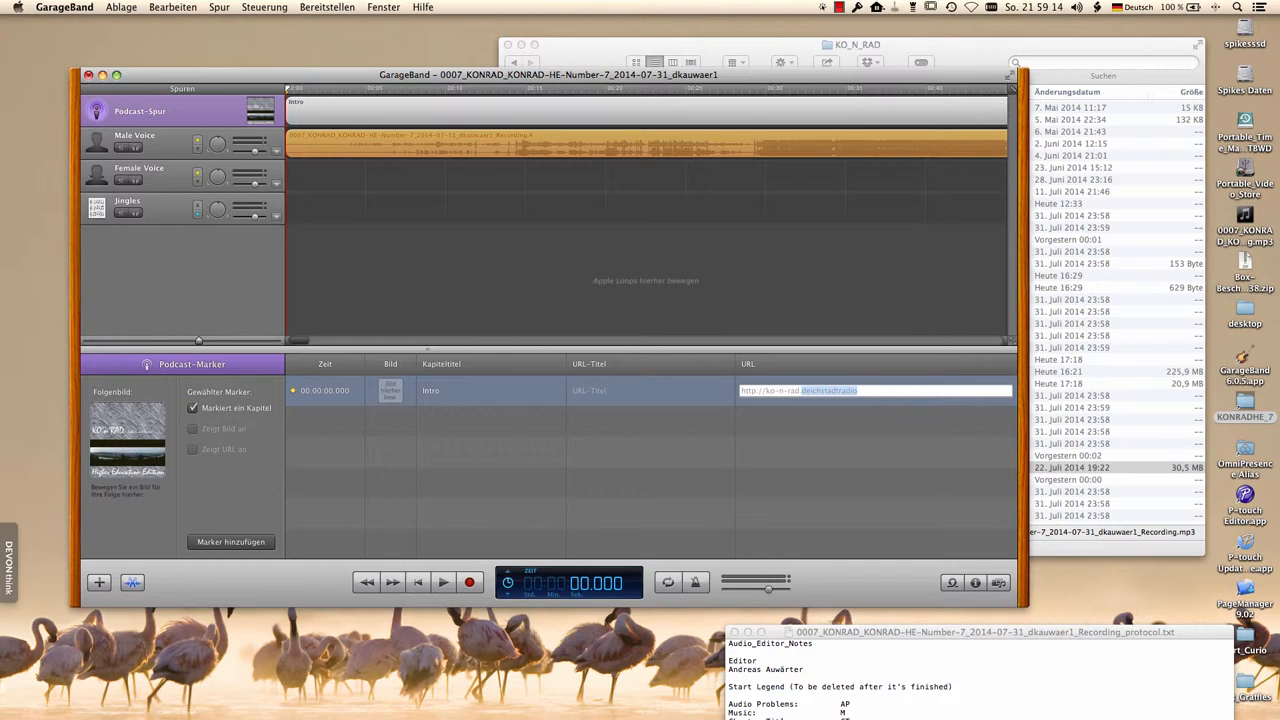
pyautogui.write('radioactive')
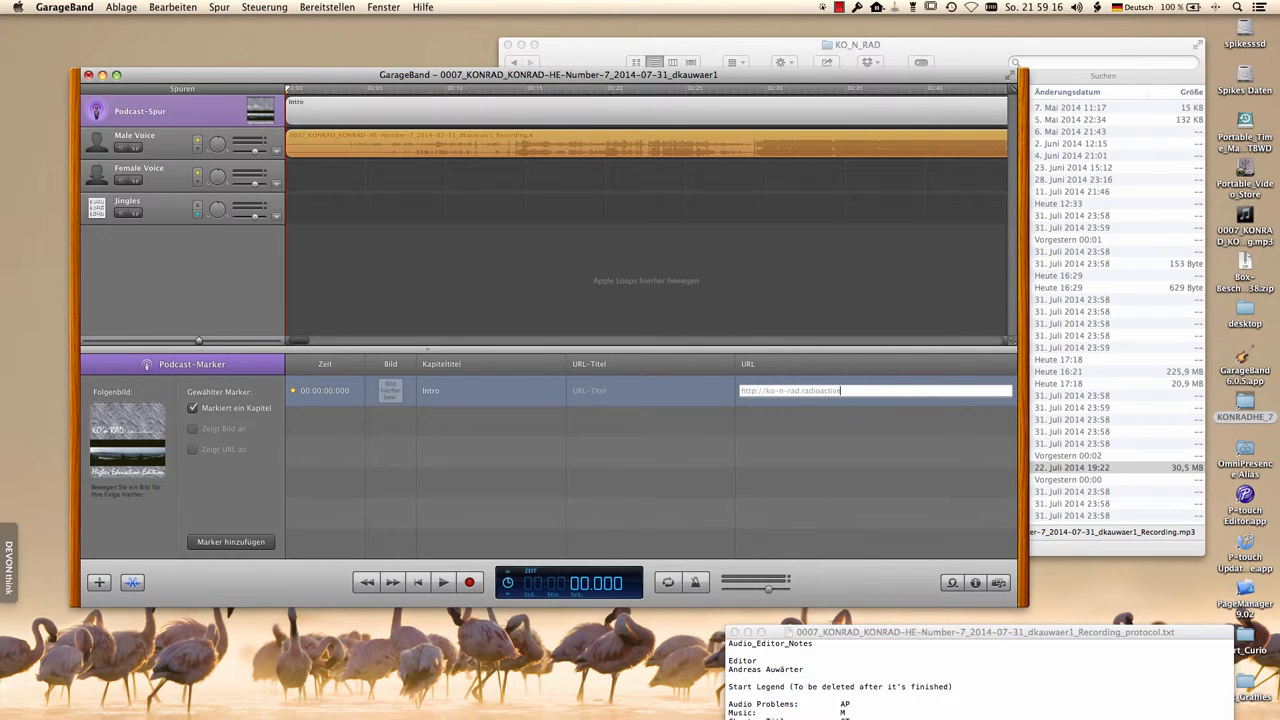
pyautogui.write('101.eu')
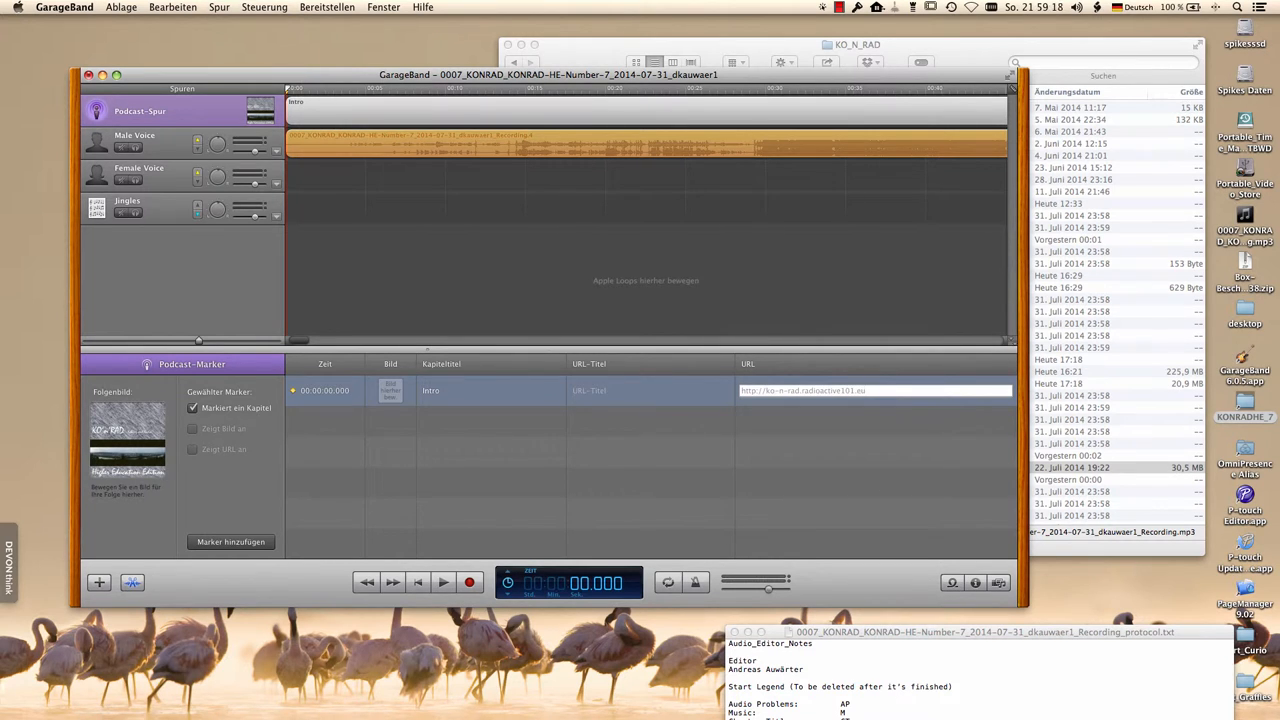
pyautogui.click(192, 448)
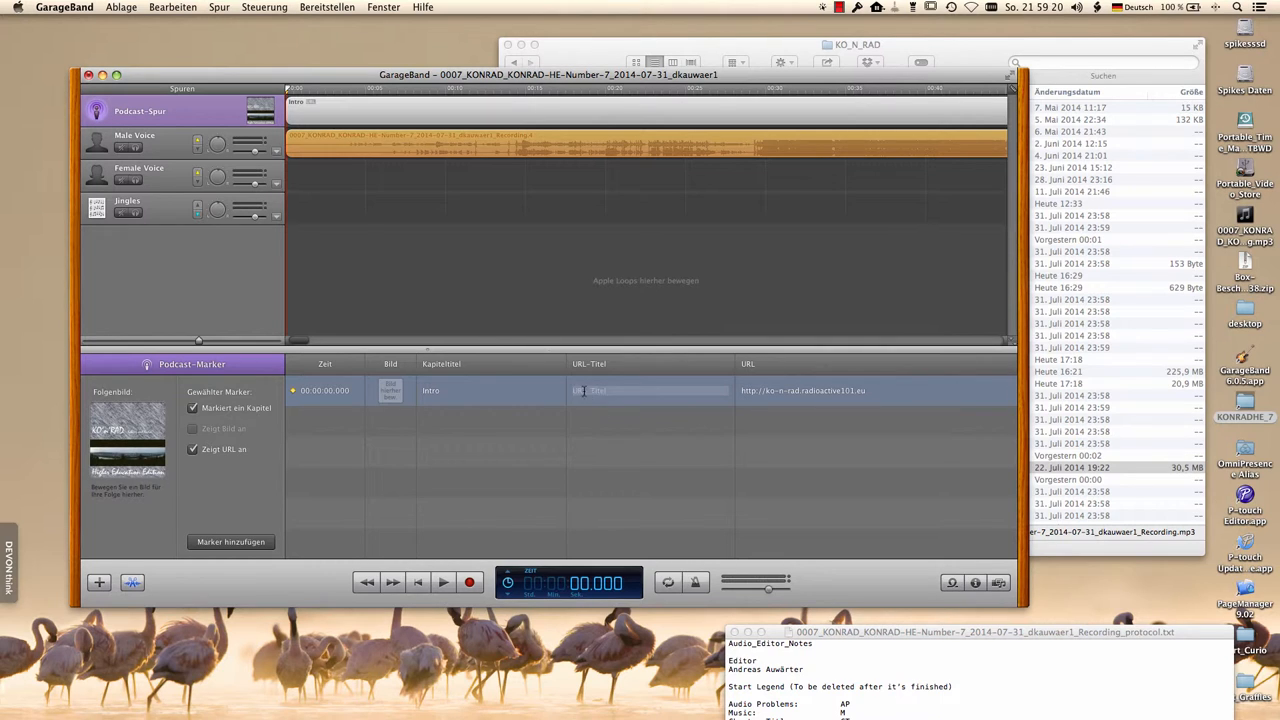
# Move the playhead to about 0:29 and add a second chapter marker there
pyautogui.click(748, 90)
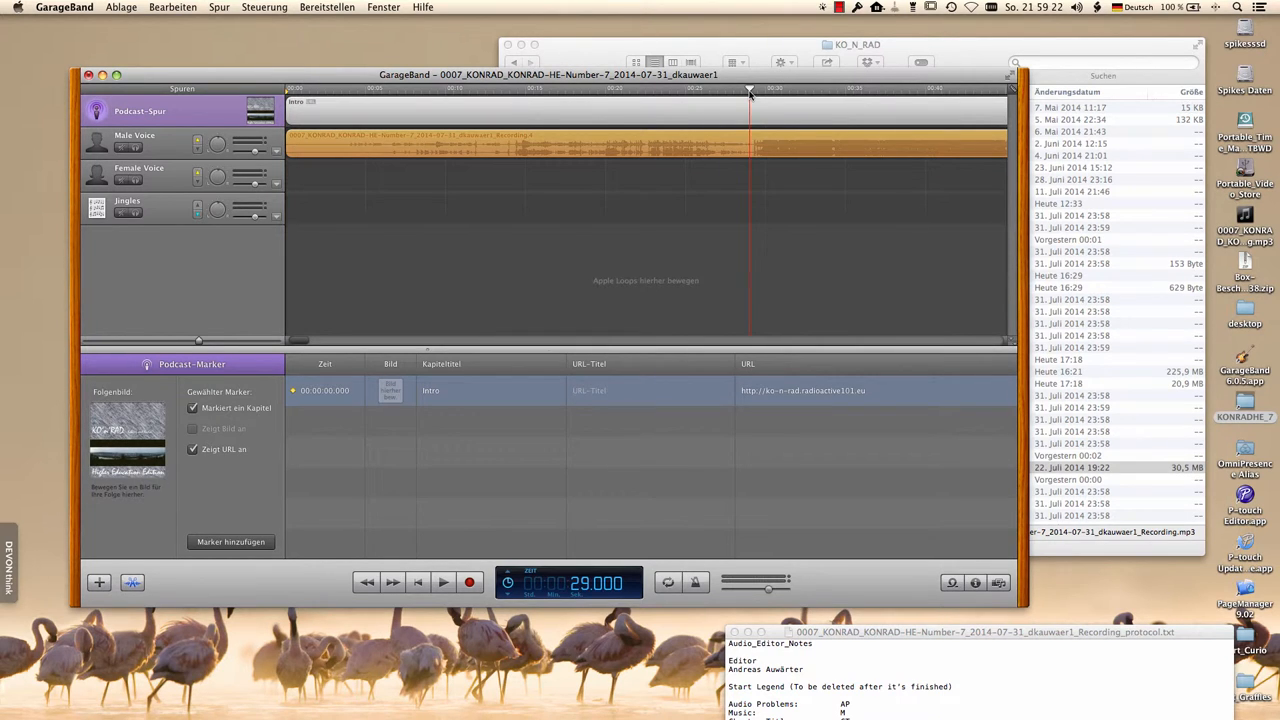
pyautogui.click(444, 582)
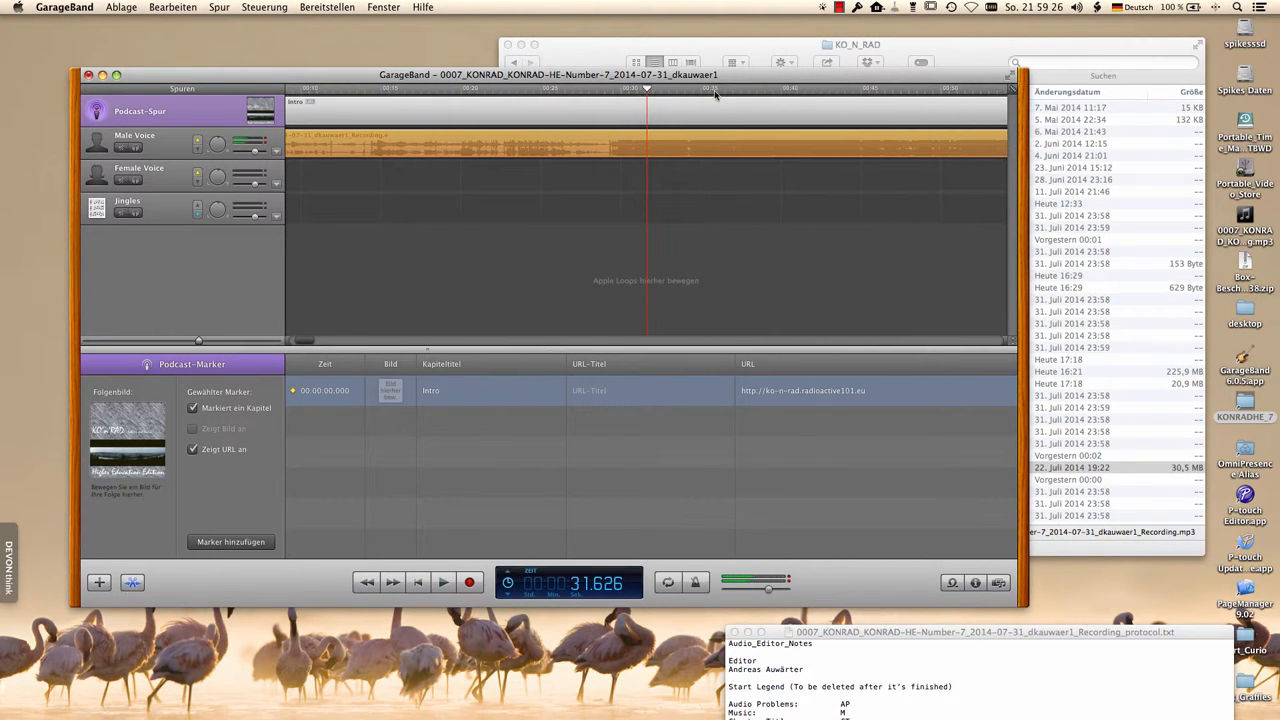
pyautogui.click(604, 90)
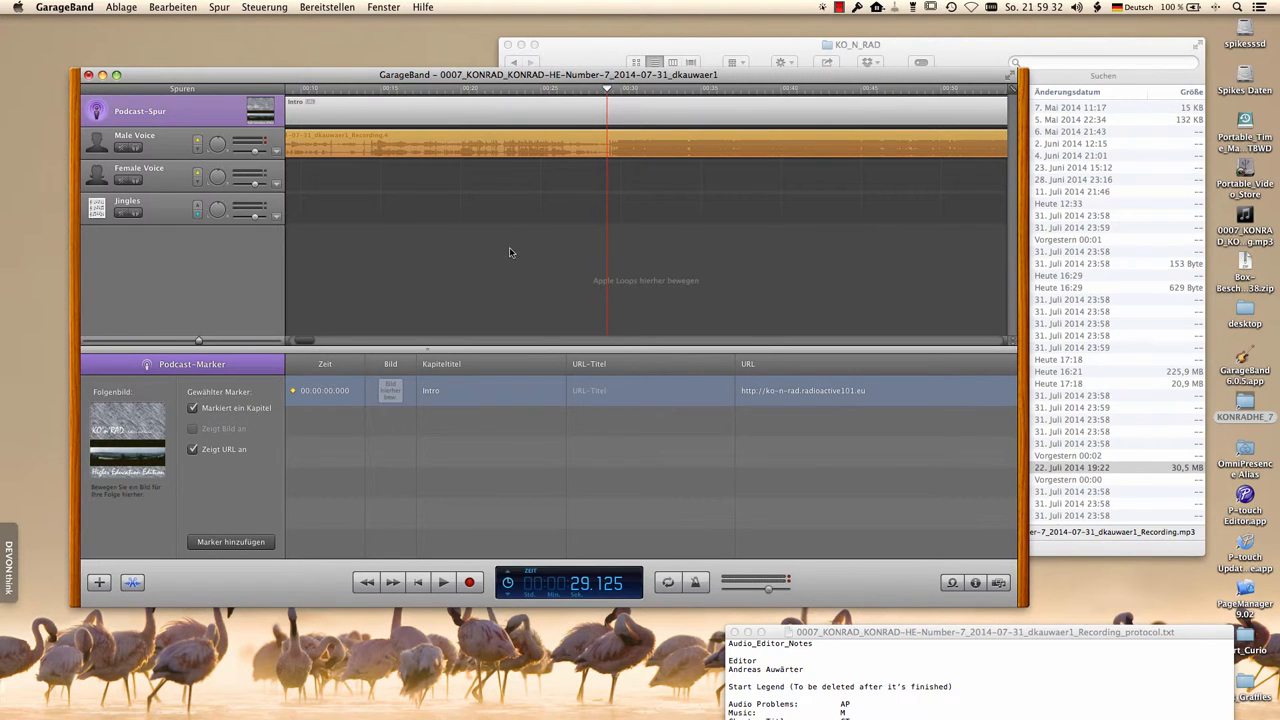
pyautogui.click(232, 540)
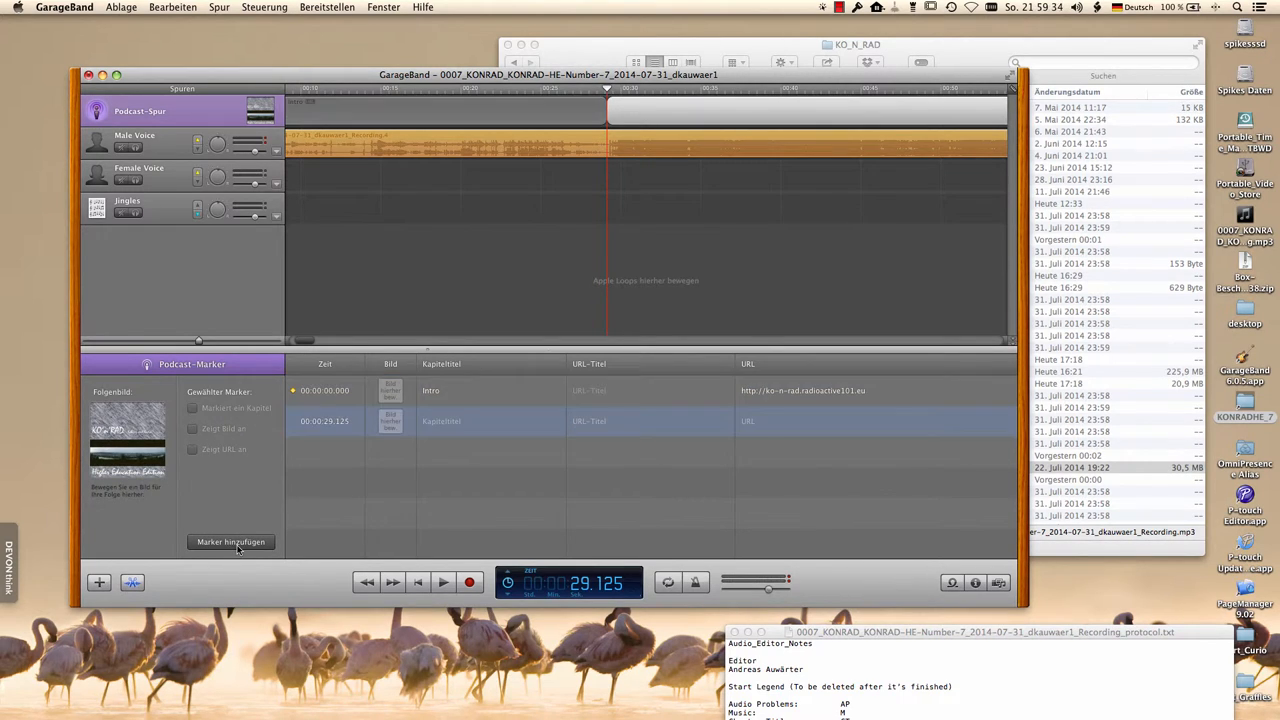
# Title the second marker 'Musik - Title - Artist - Album' and give it a jamendo.com link
pyautogui.doubleClick(470, 420)
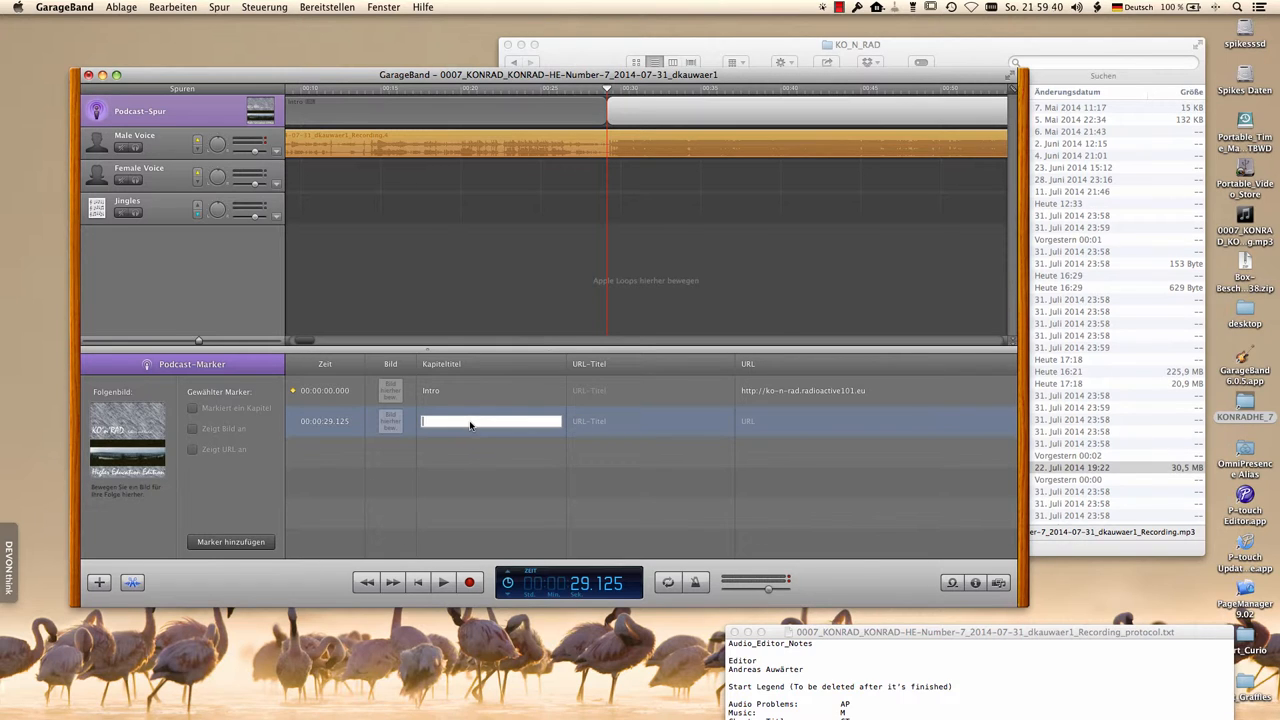
pyautogui.write('Mus')
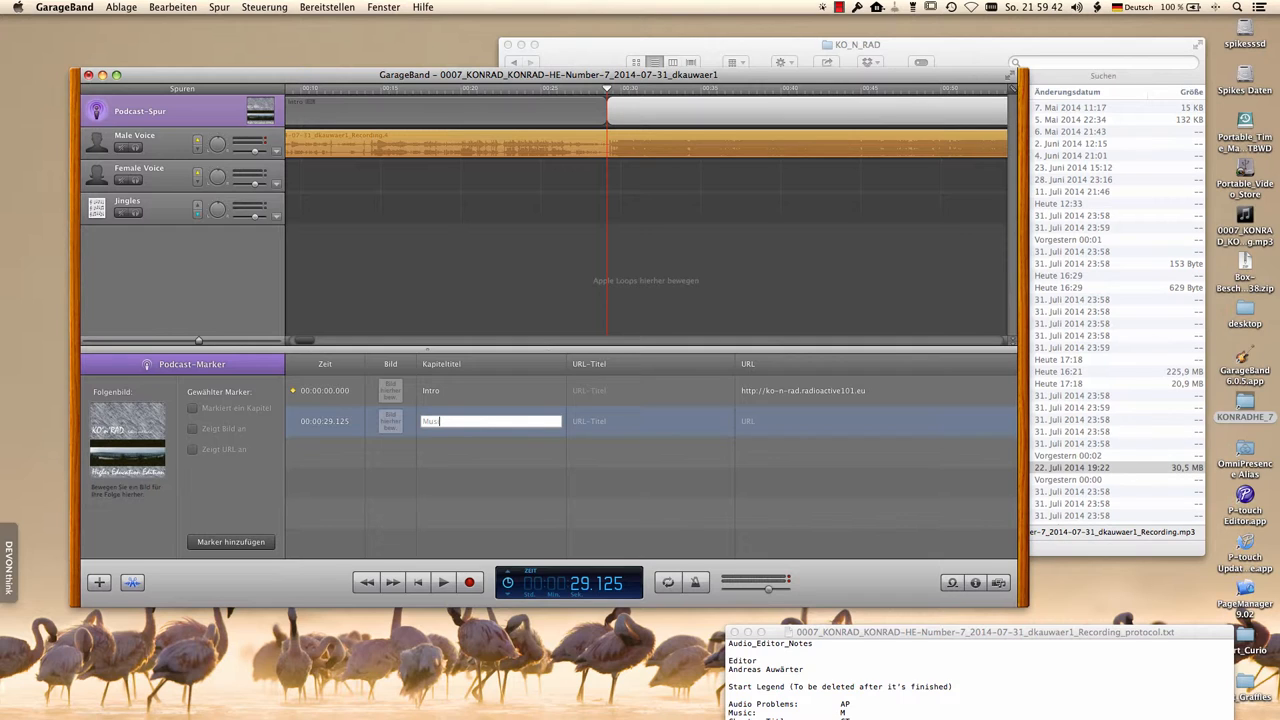
pyautogui.write('k - Title')
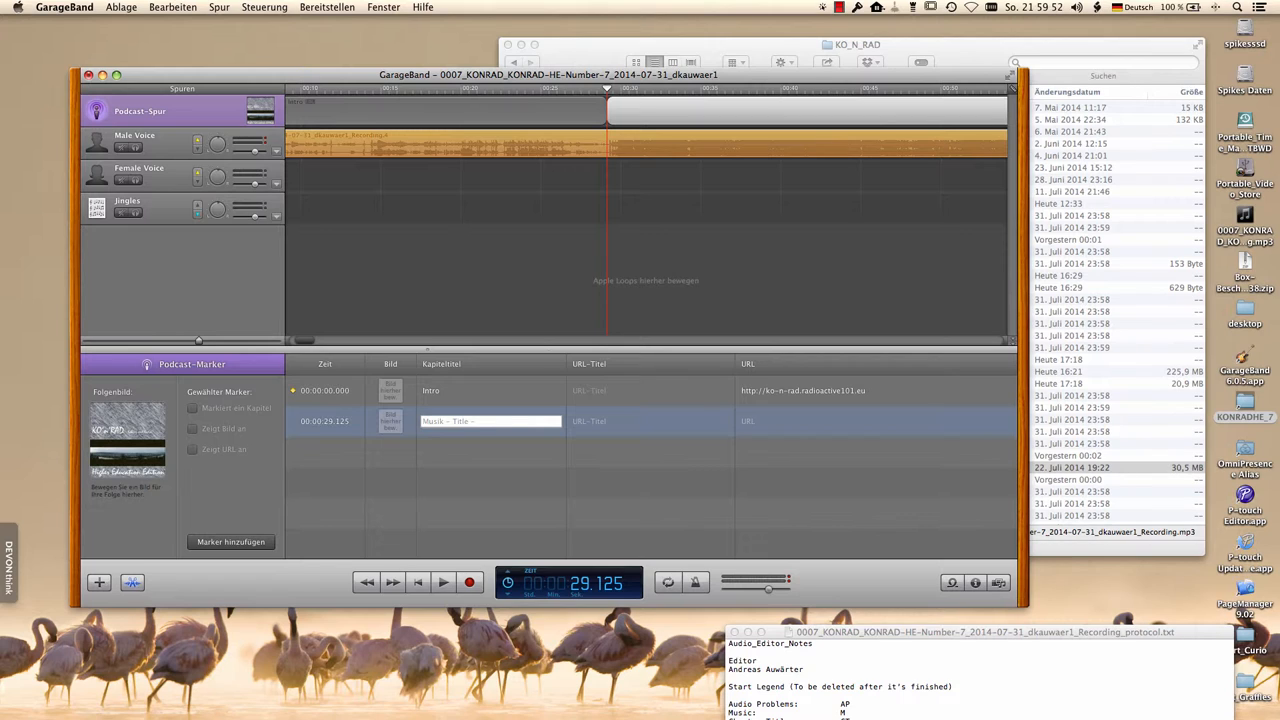
pyautogui.write('- Artist - Album')
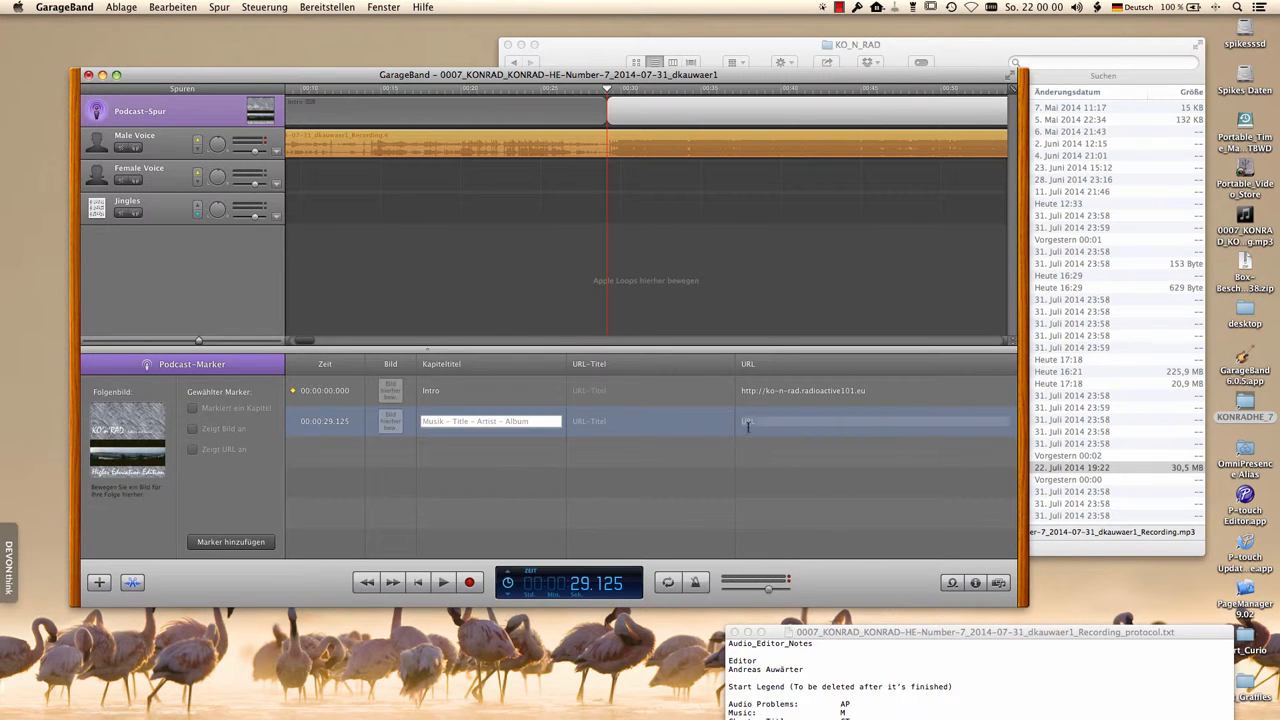
pyautogui.moveTo(764, 420)
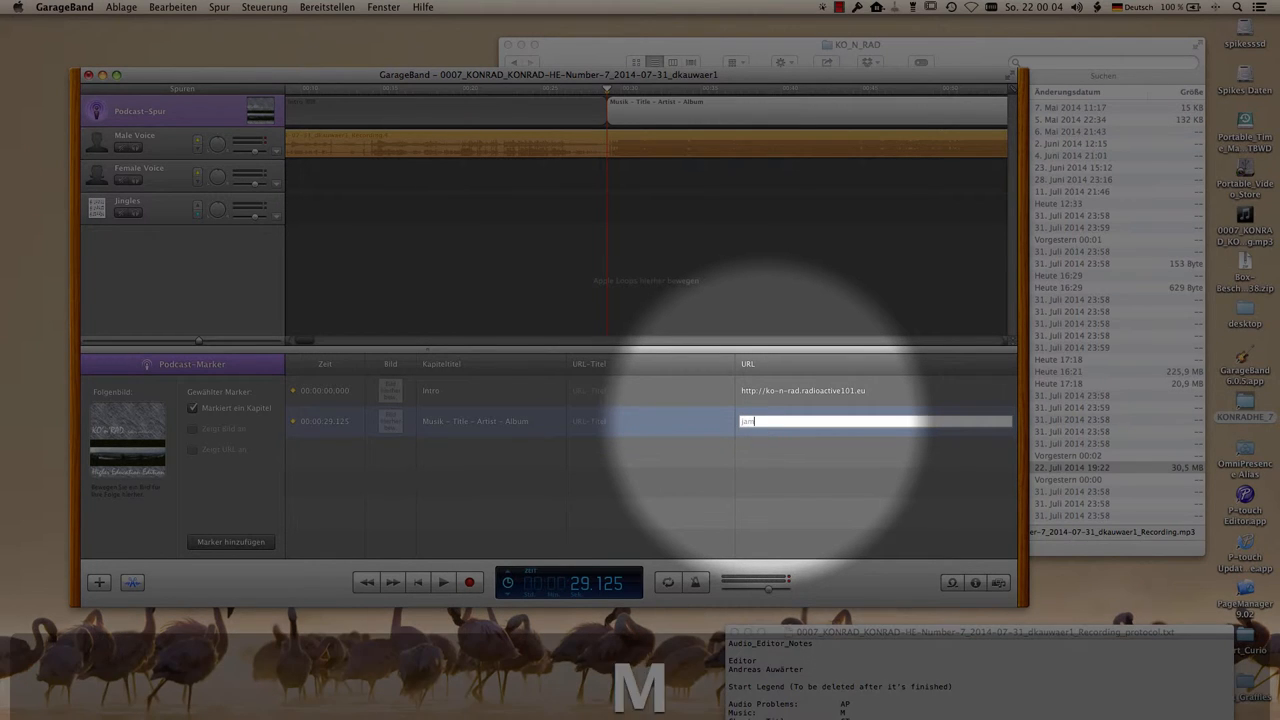
pyautogui.write('jamendo.com')
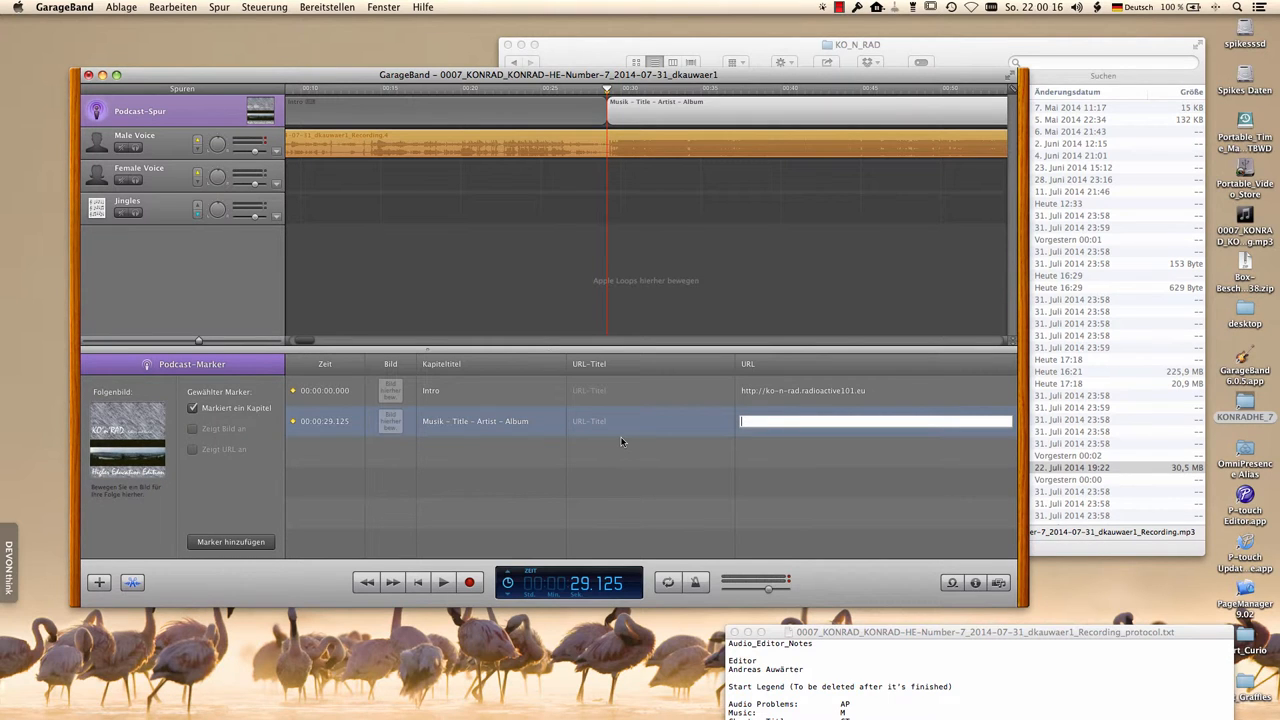
pyautogui.moveTo(790, 316)
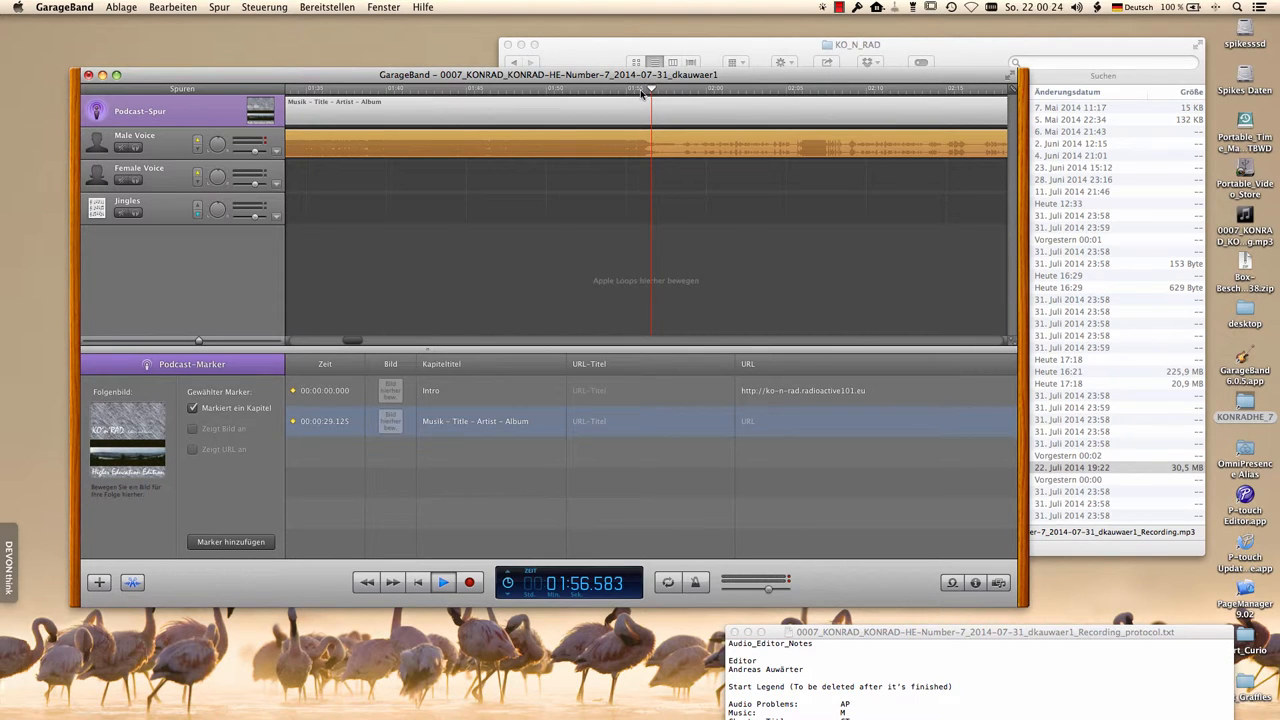
# Add a third chapter marker at about 1:58 and title it 'Welcome note'
pyautogui.click(442, 582)
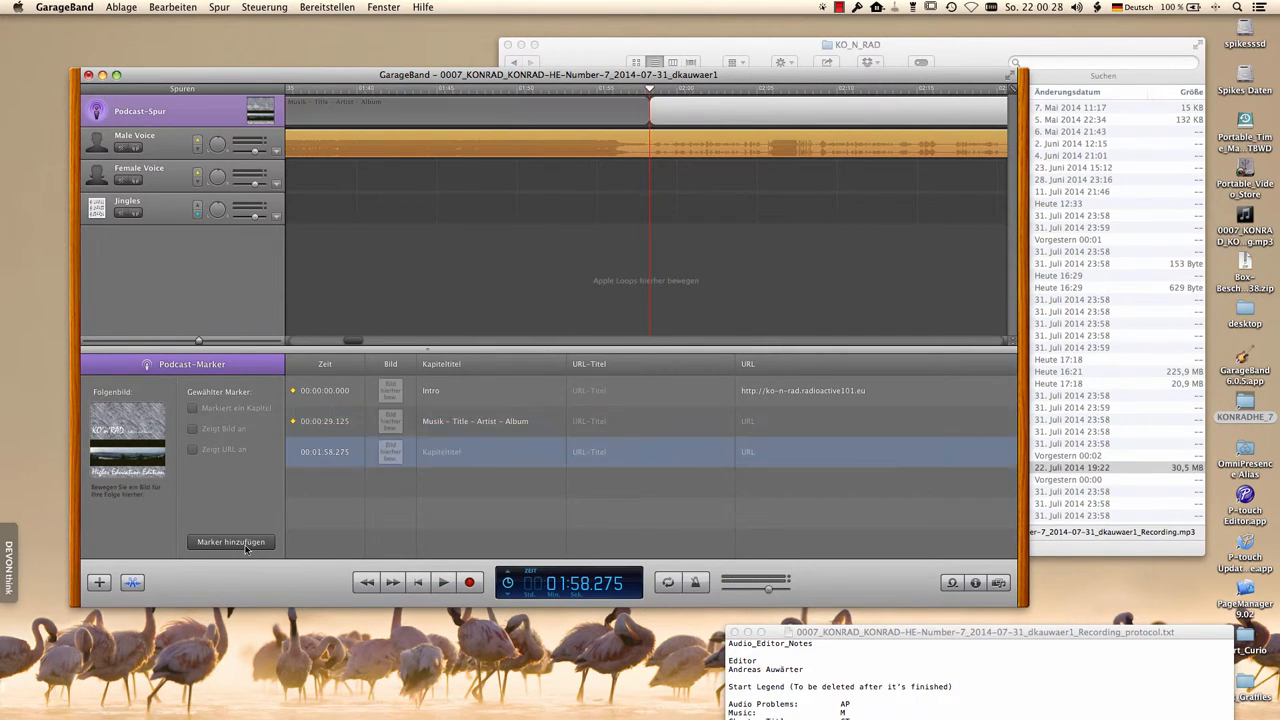
pyautogui.click(464, 452)
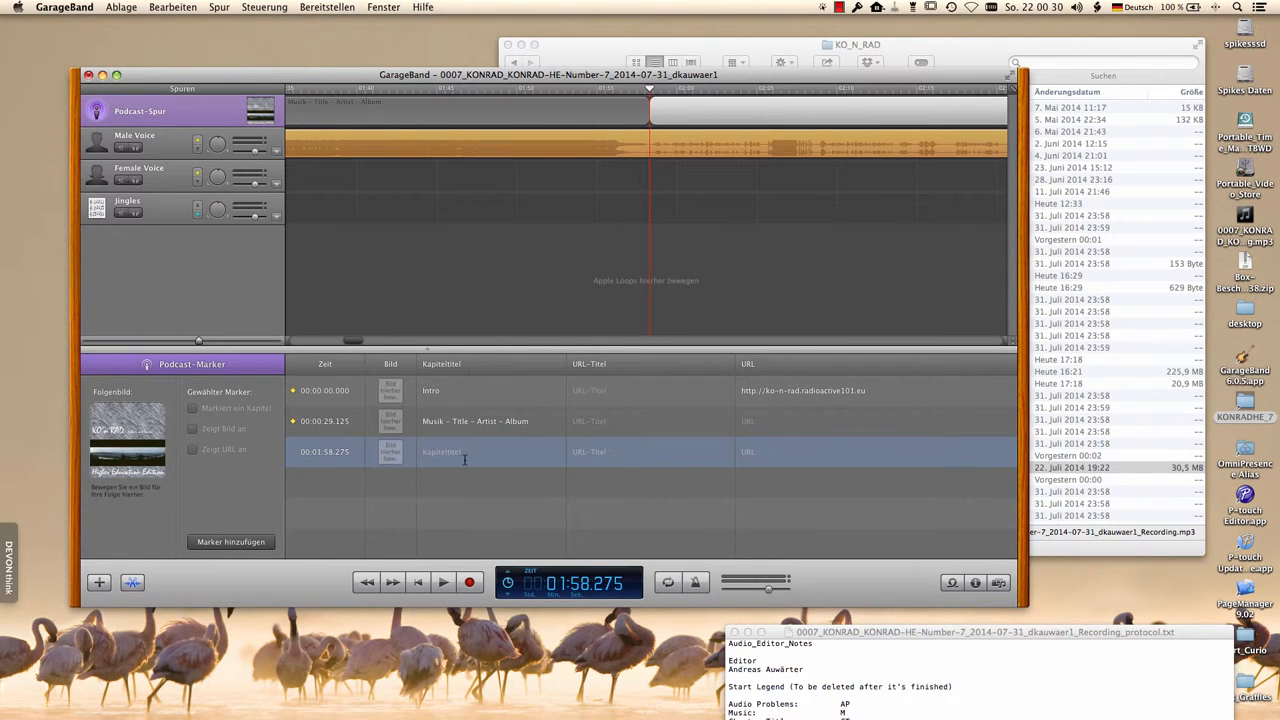
pyautogui.click(490, 452)
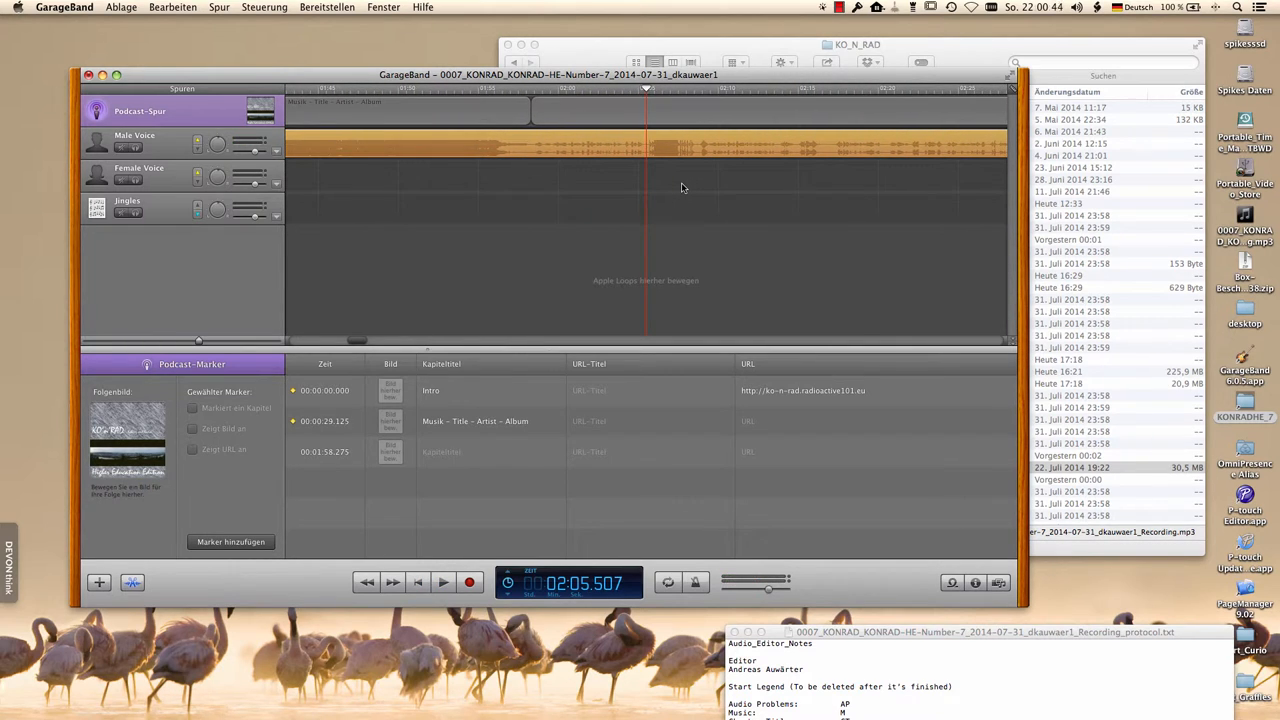
pyautogui.click(530, 88)
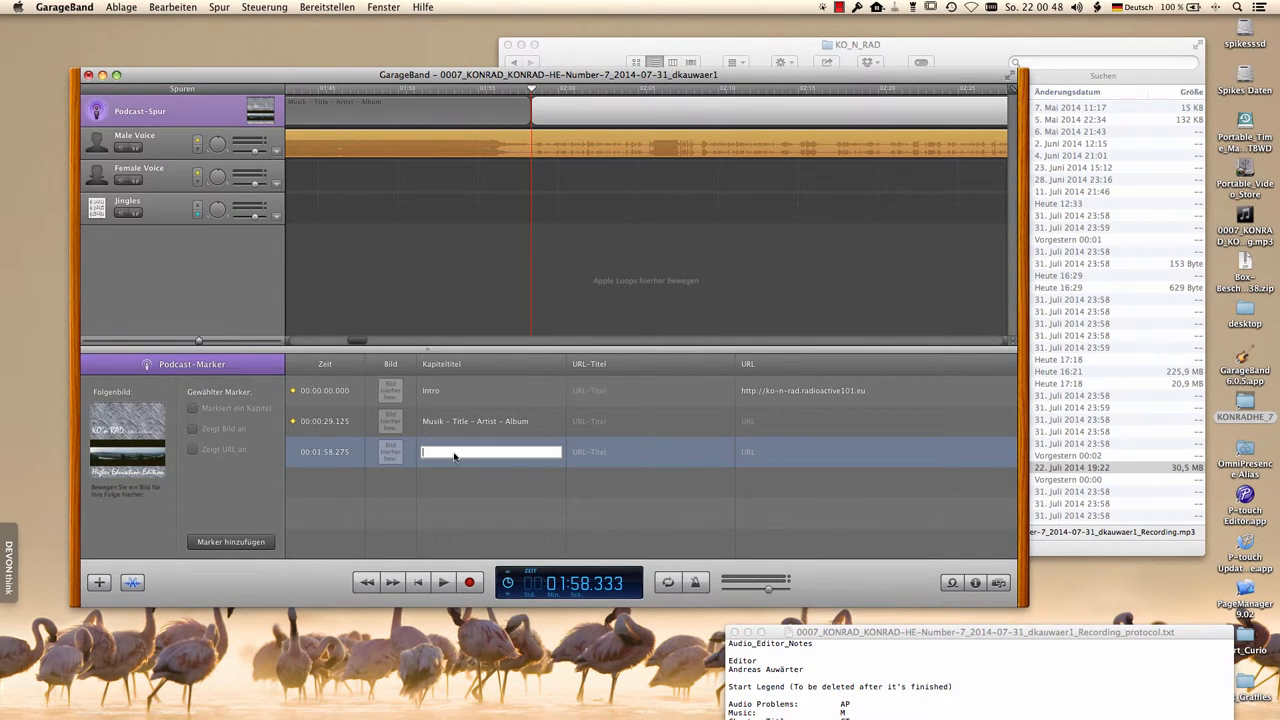
pyautogui.write('Welcome note')
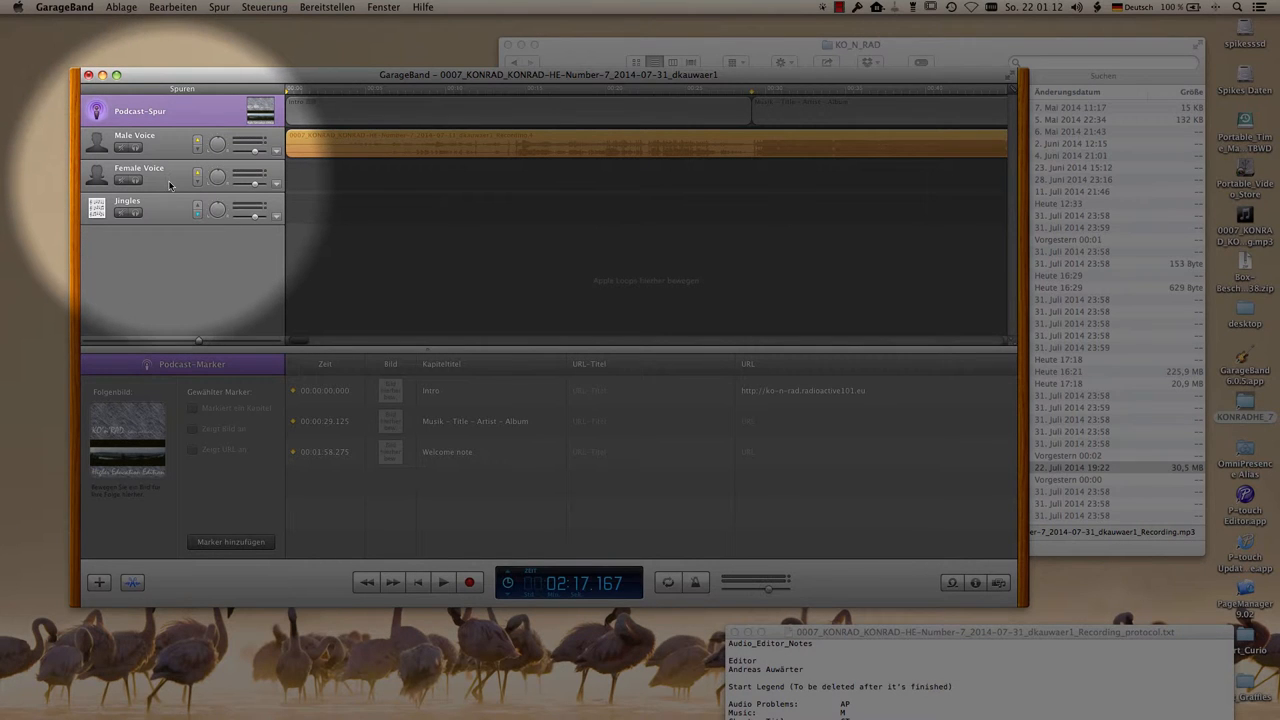
pyautogui.moveTo(170, 184)
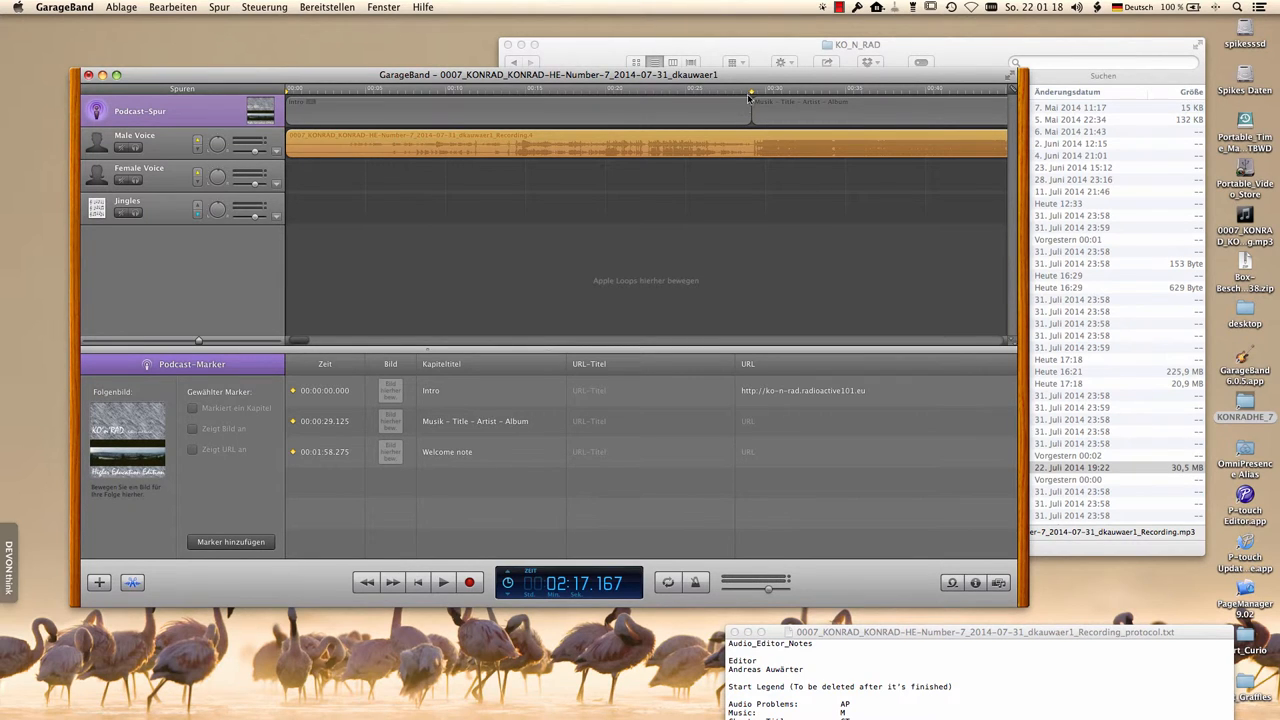
# Split the Main Voice recording at 1:58 and move that section onto the Female Voice track, showing its Track Info
pyautogui.click(752, 90)
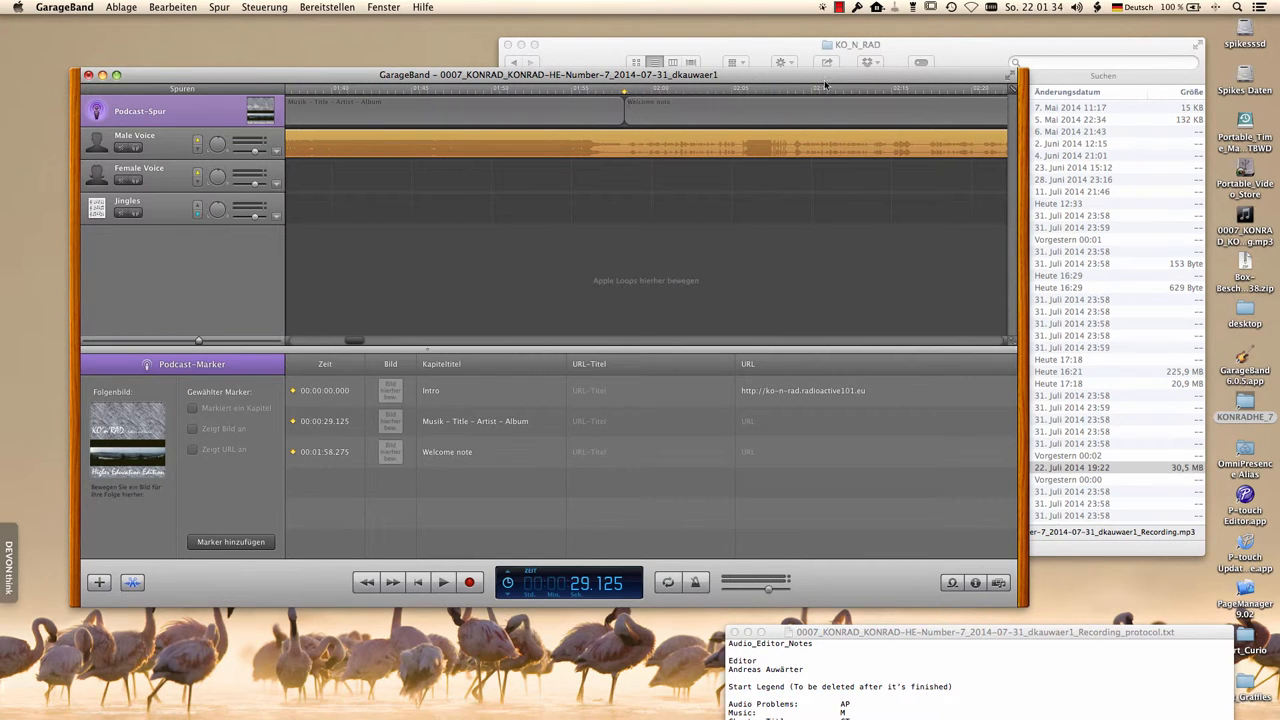
pyautogui.click(624, 90)
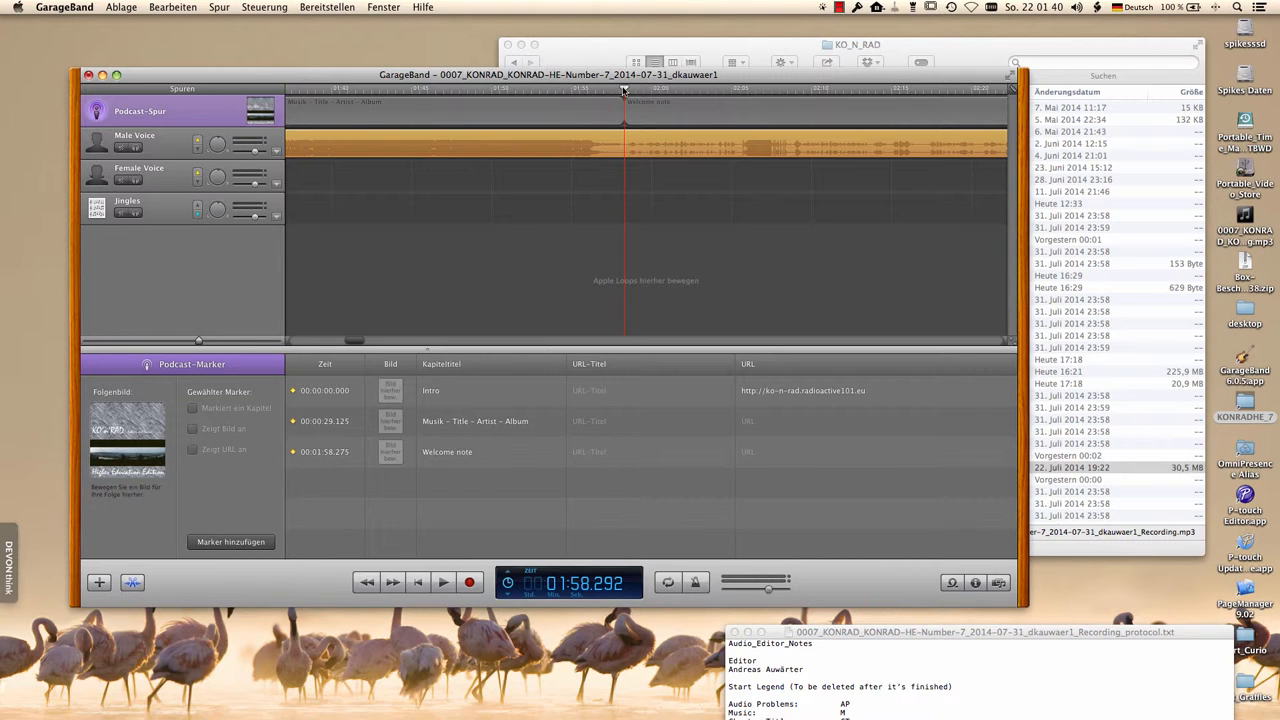
pyautogui.doubleClick(450, 144)
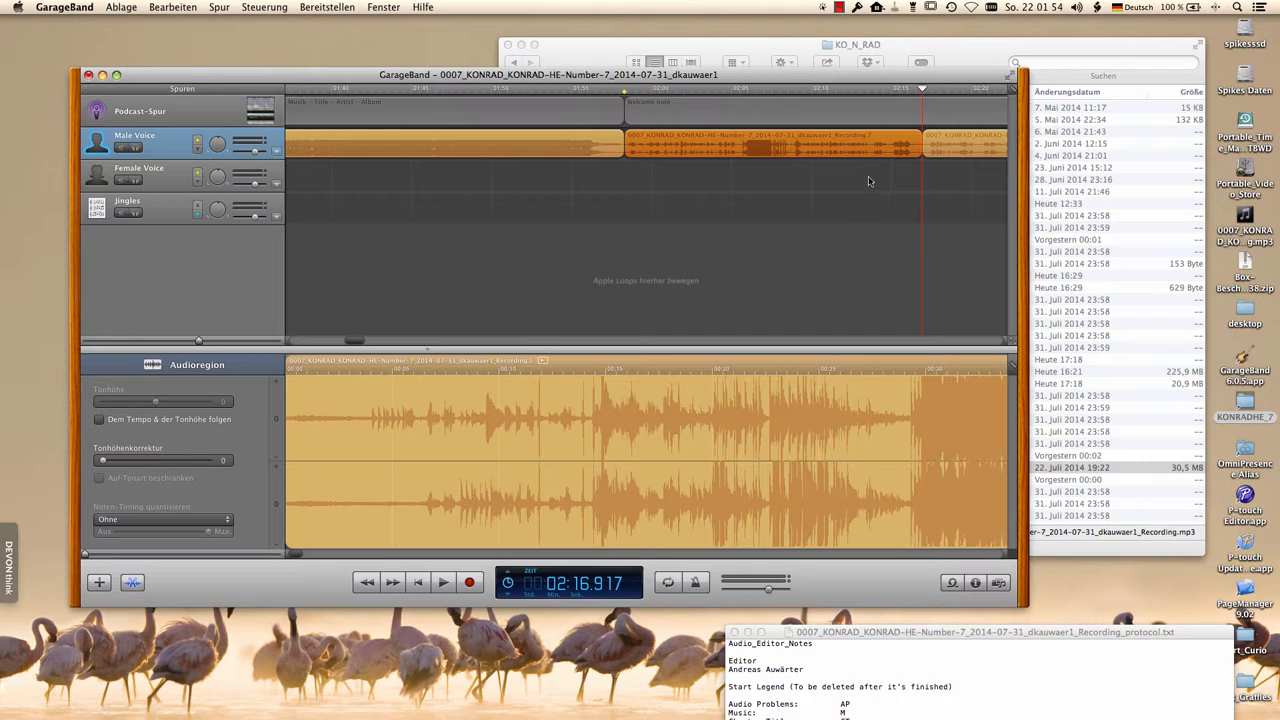
pyautogui.moveTo(770, 144); pyautogui.dragTo(770, 176)
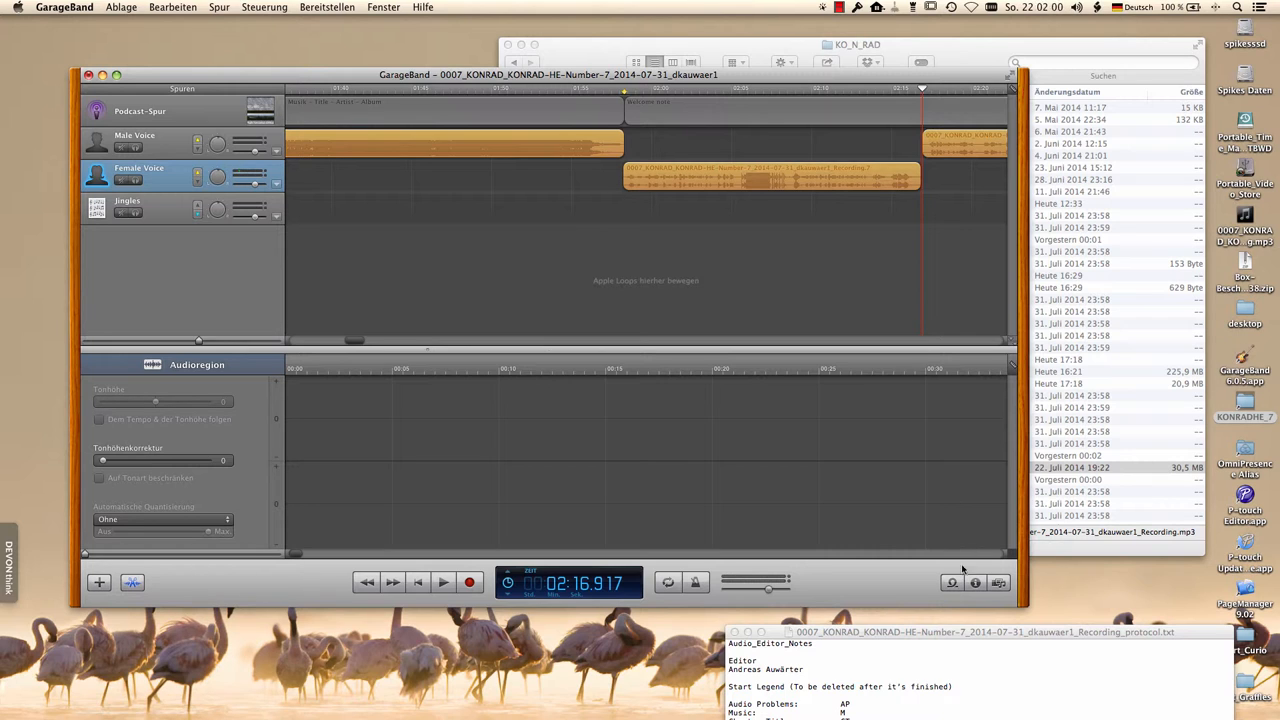
pyautogui.click(976, 584)
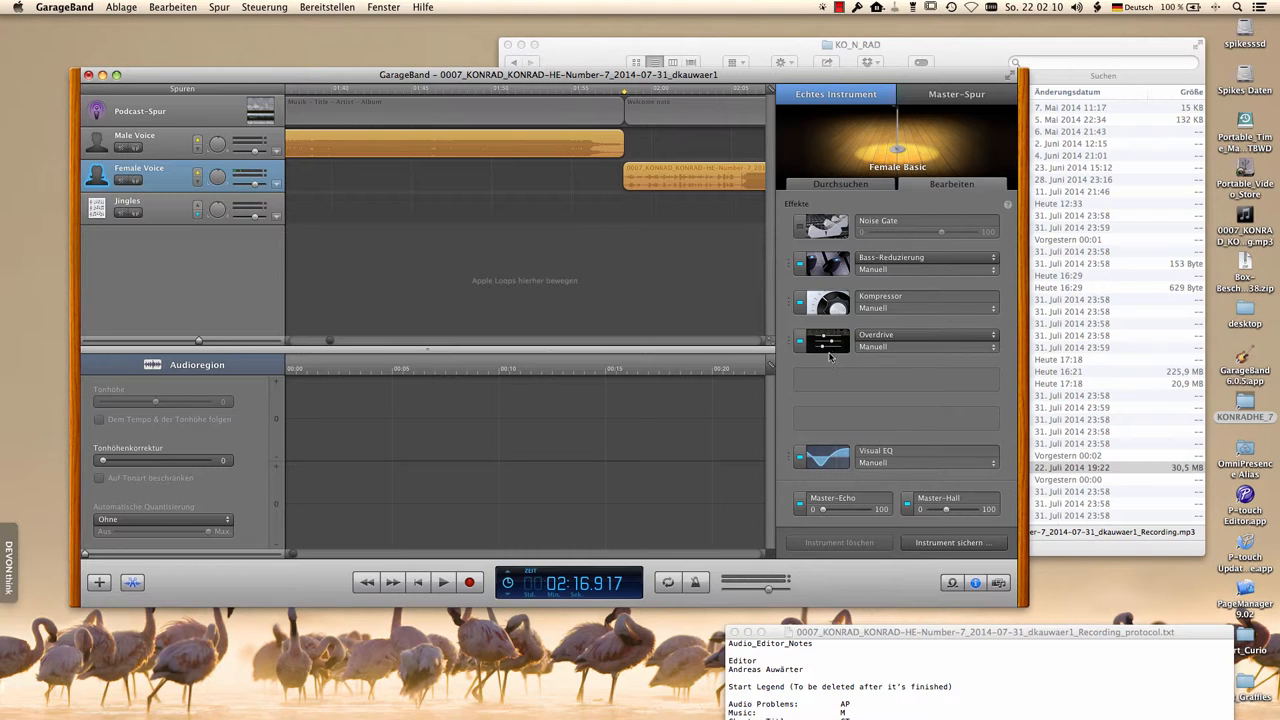
# Add a Sprach-Verbesserung effect with the Female Radio Noisy preset to the Female Voice track
pyautogui.click(920, 300)
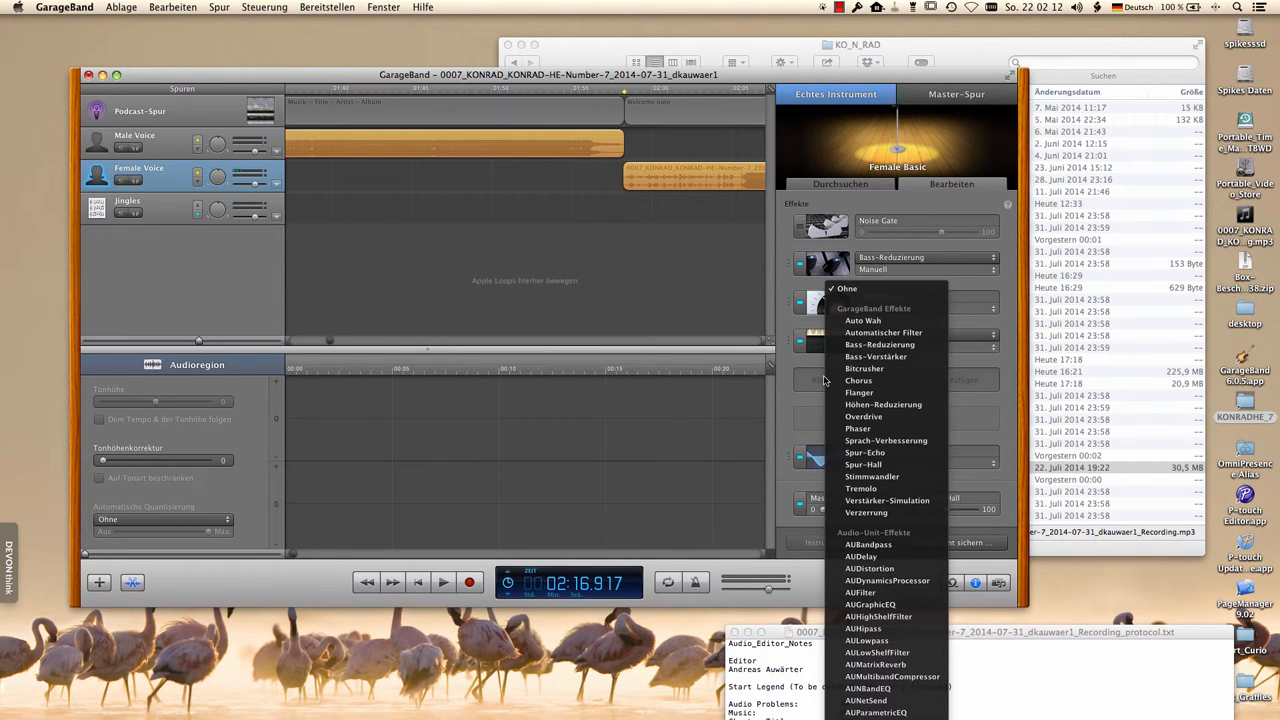
pyautogui.moveTo(886, 442)
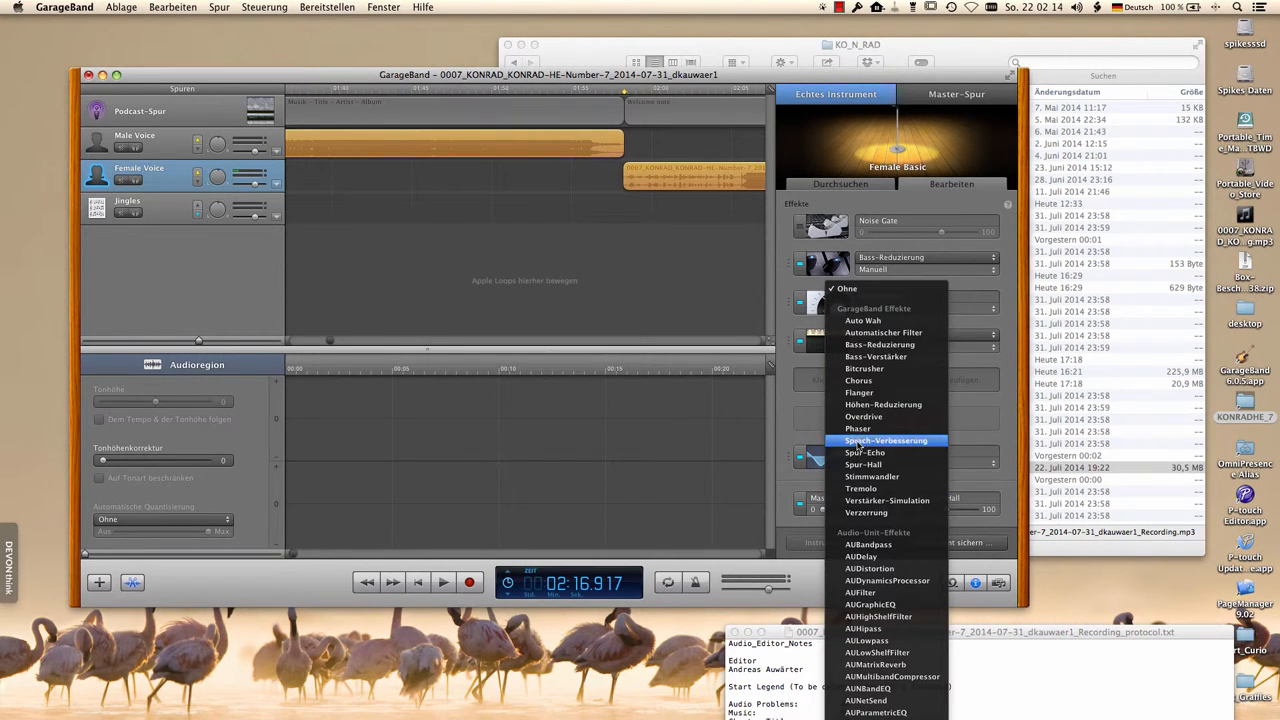
pyautogui.click(886, 440)
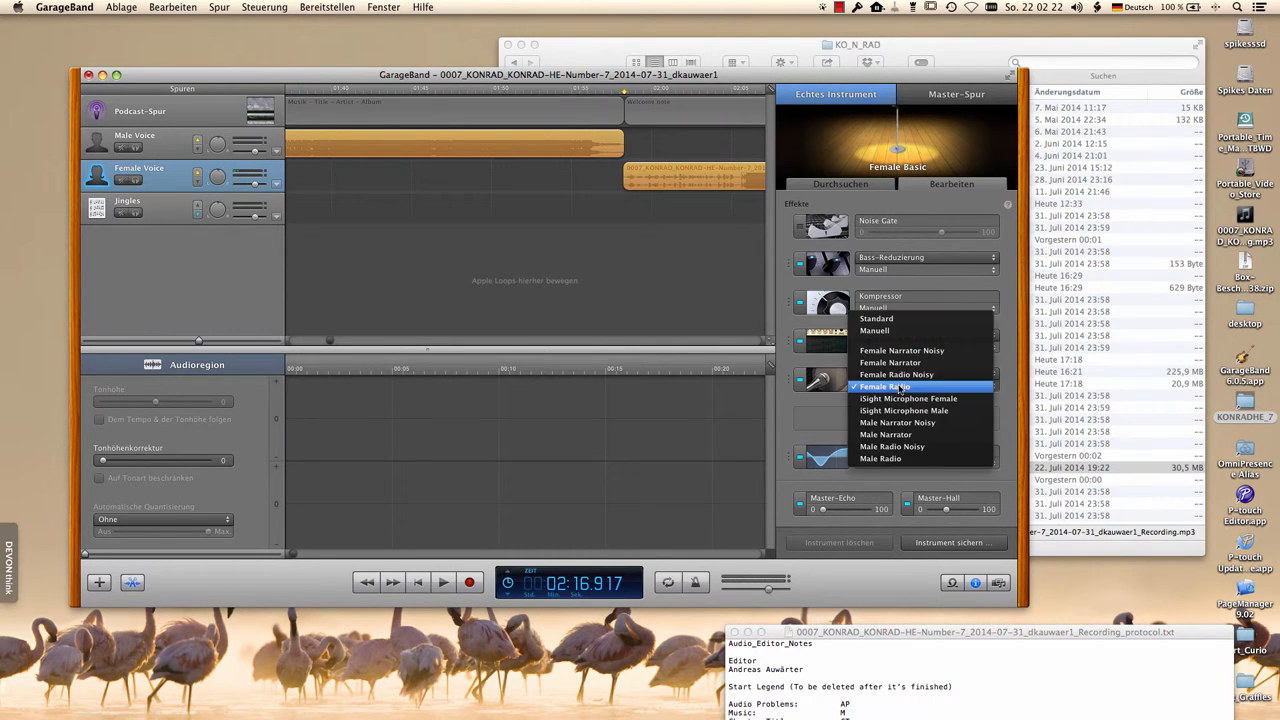
pyautogui.click(896, 386)
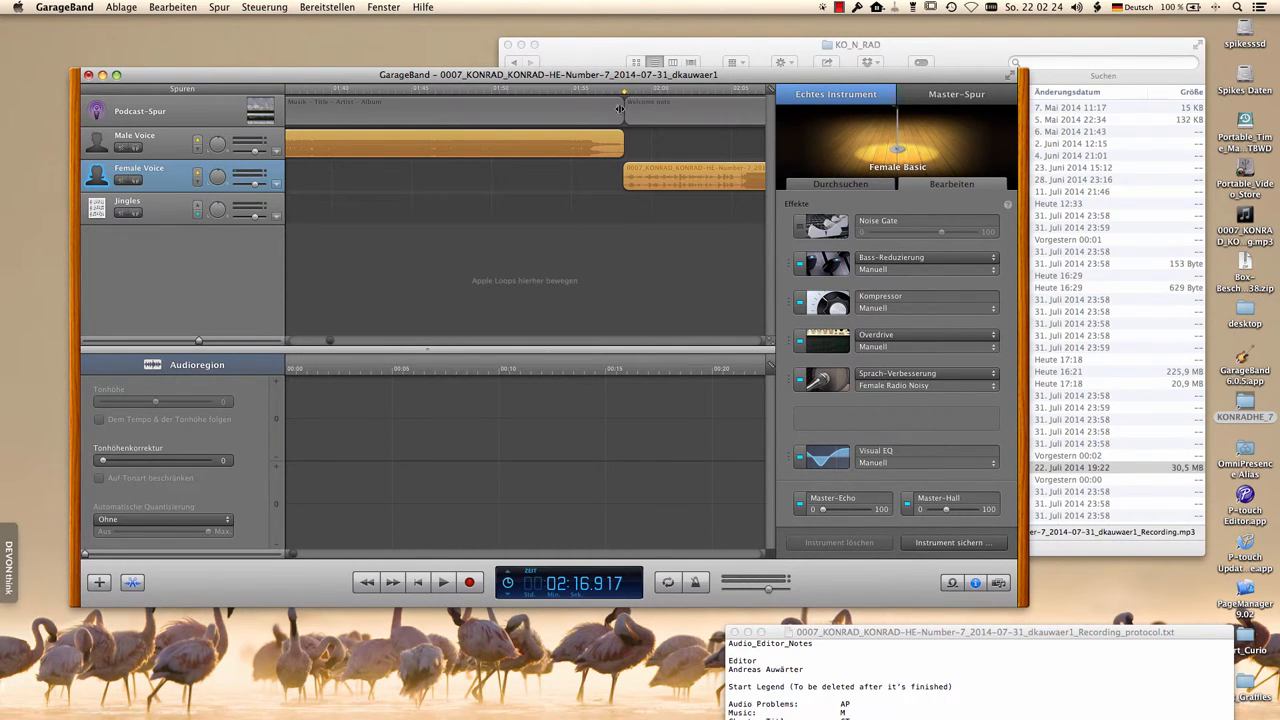
pyautogui.click(442, 582)
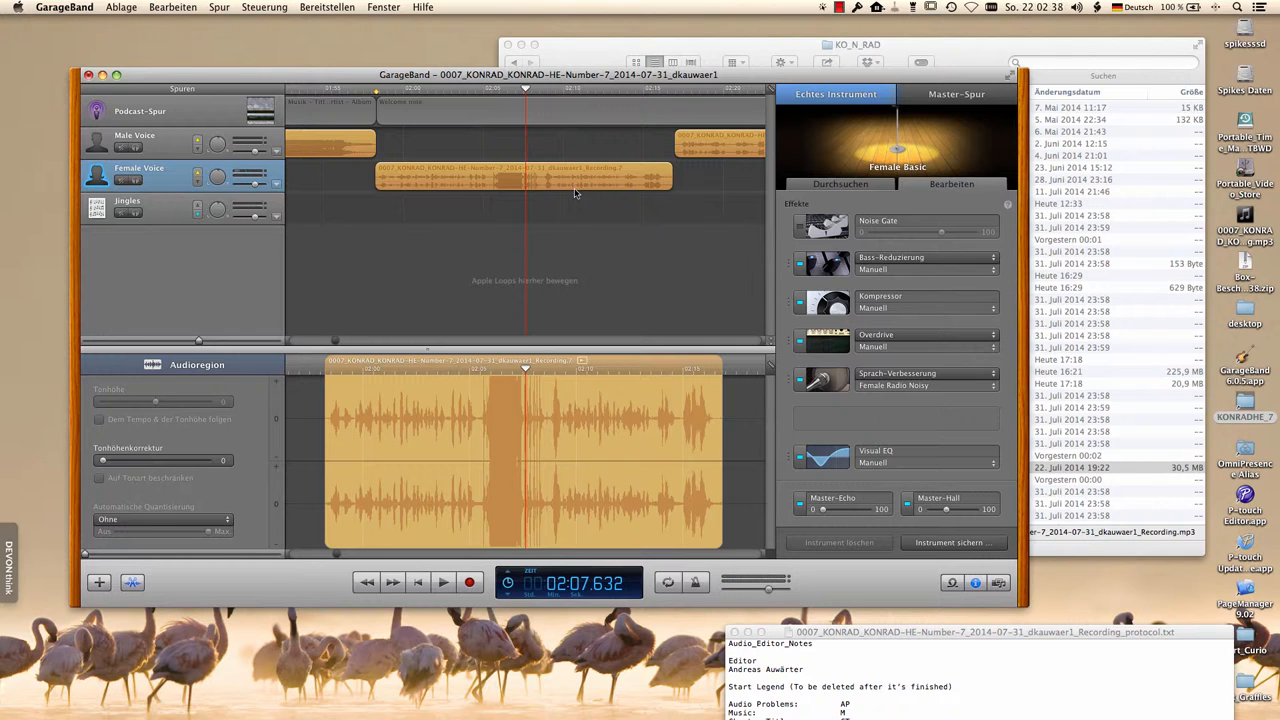
pyautogui.click(136, 136)
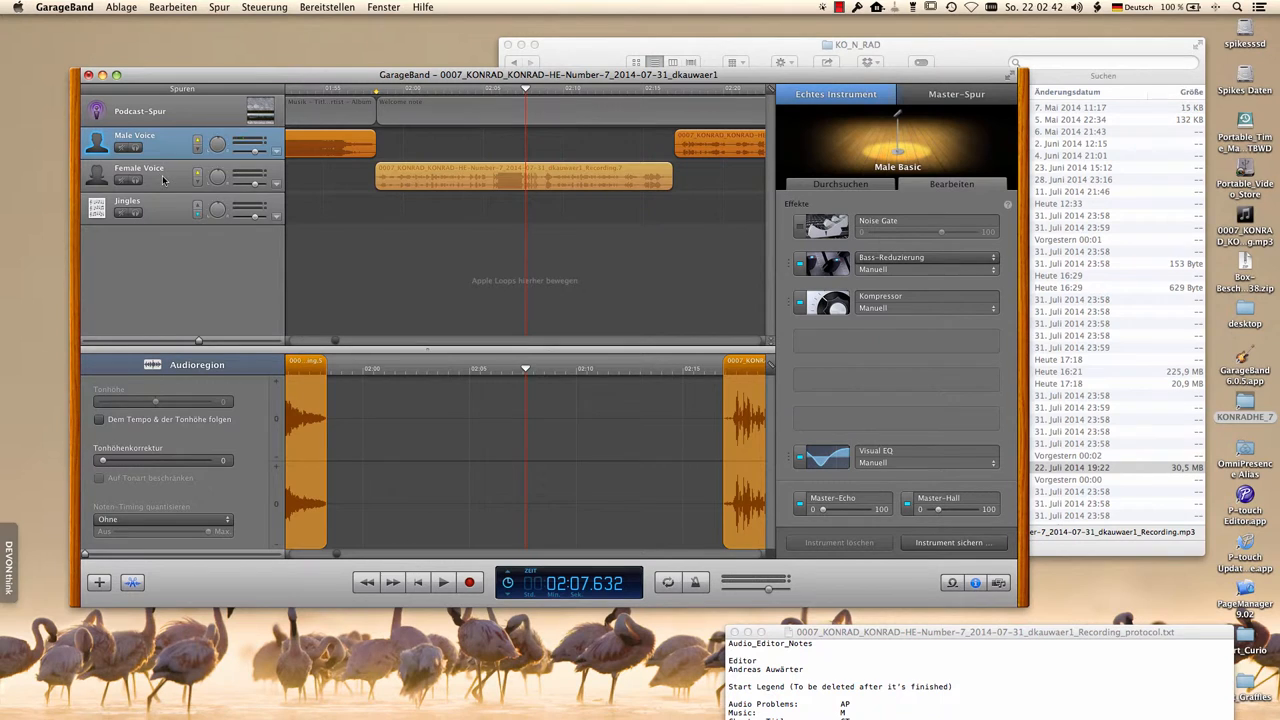
pyautogui.click(140, 176)
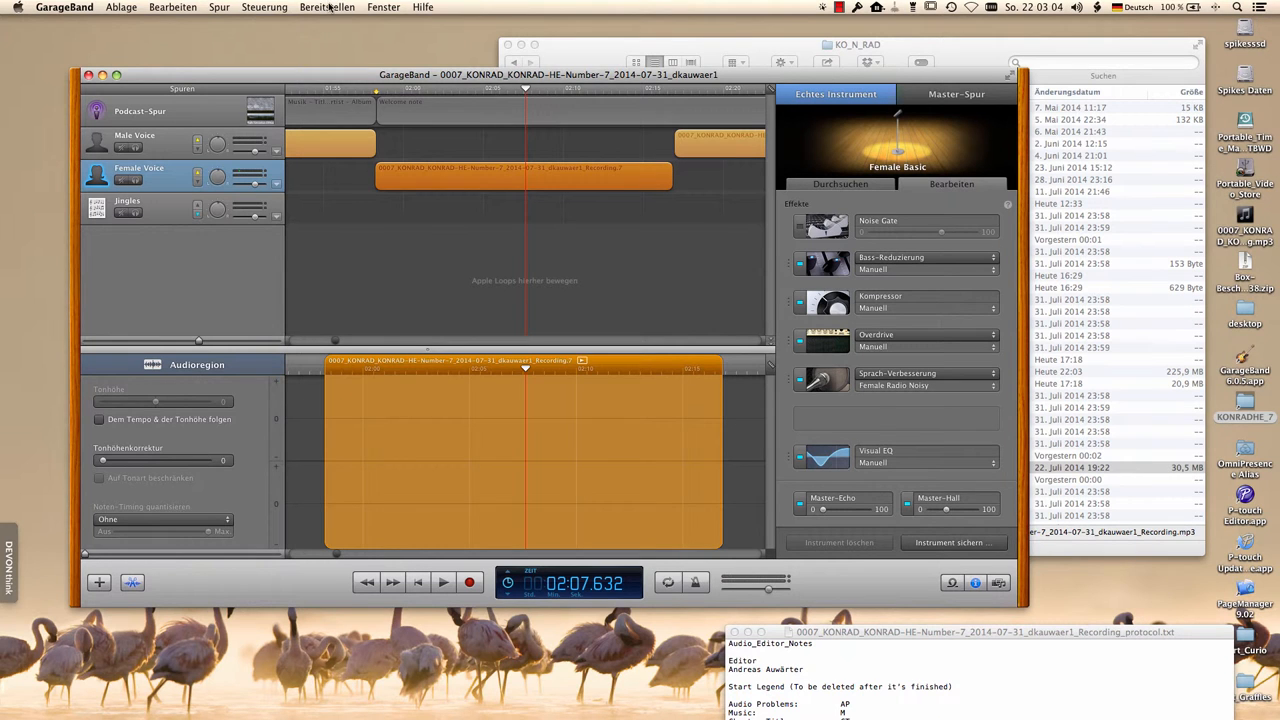
# Start Podcast auf Festplatte exportieren and set compression to AAC-Codierer
pyautogui.click(328, 8)
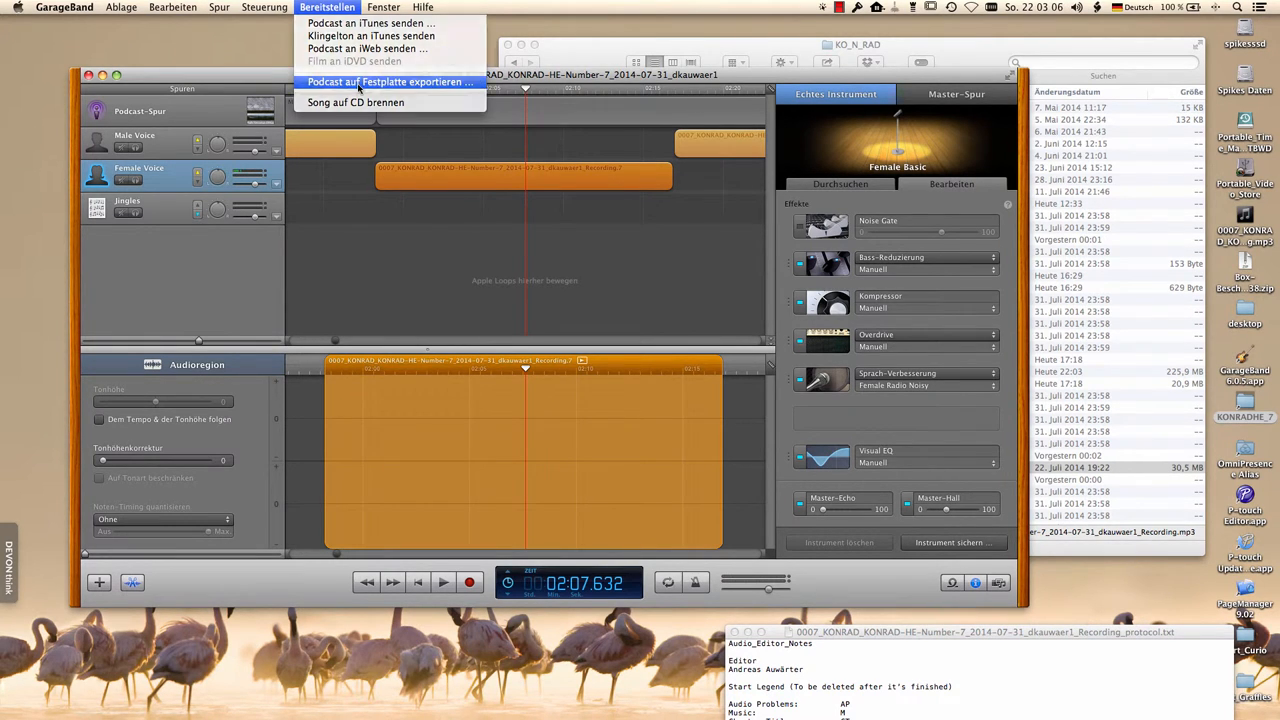
pyautogui.click(388, 82)
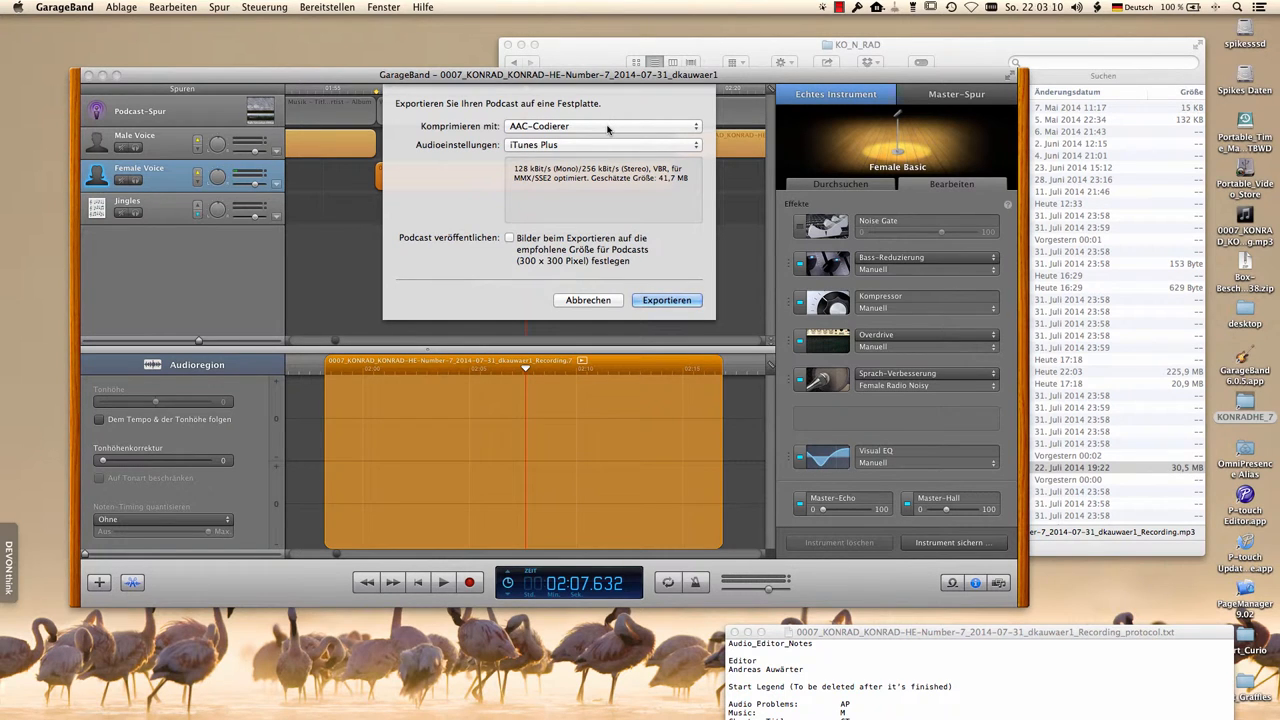
pyautogui.click(600, 126)
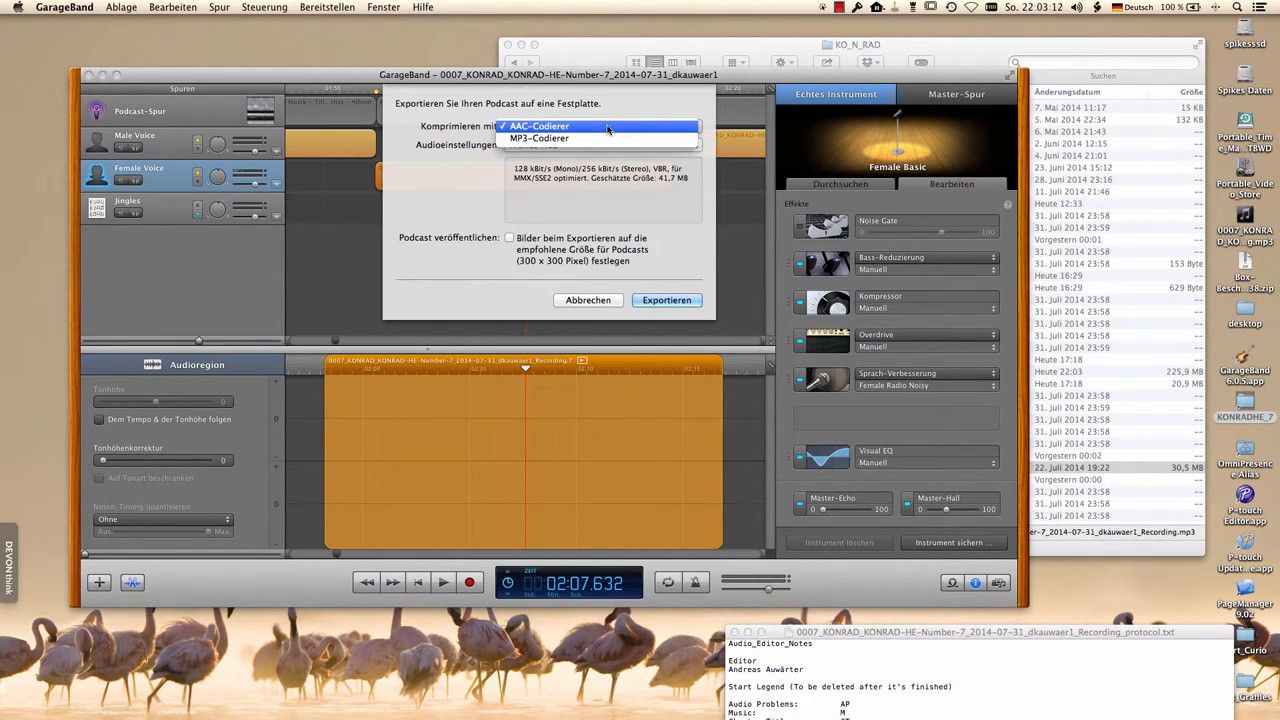
pyautogui.click(540, 126)
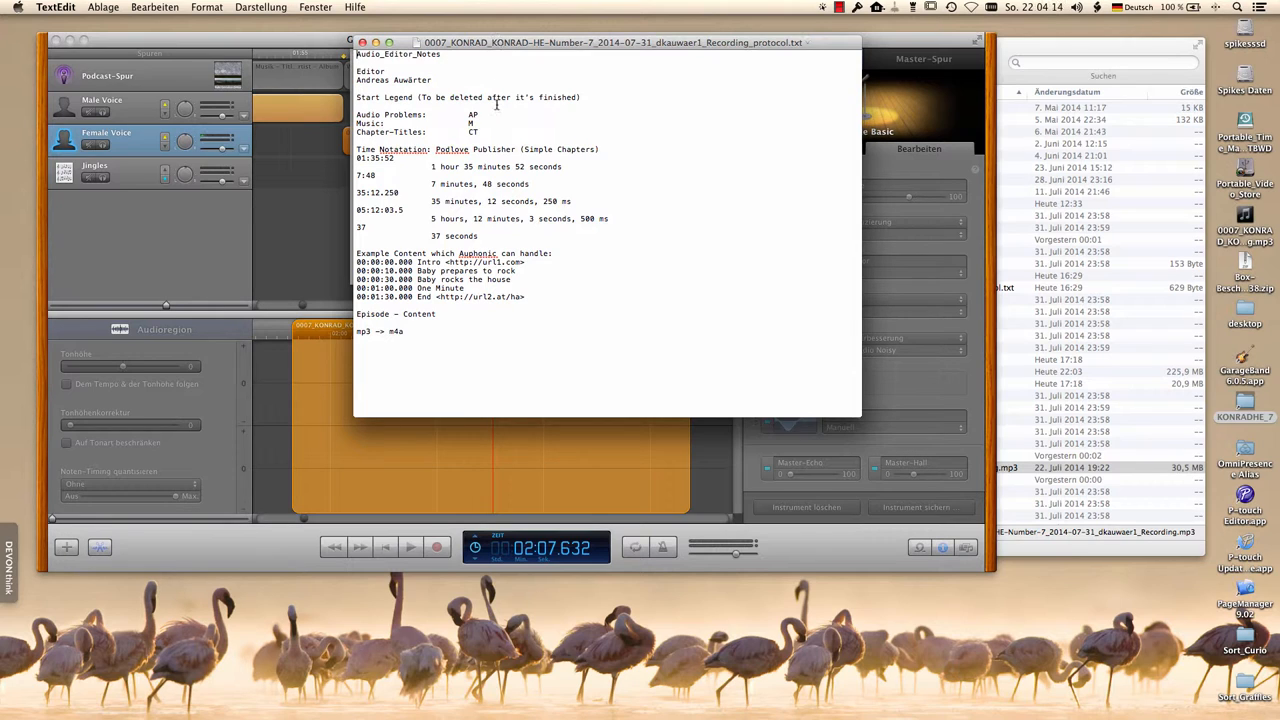
pyautogui.moveTo(452, 114)
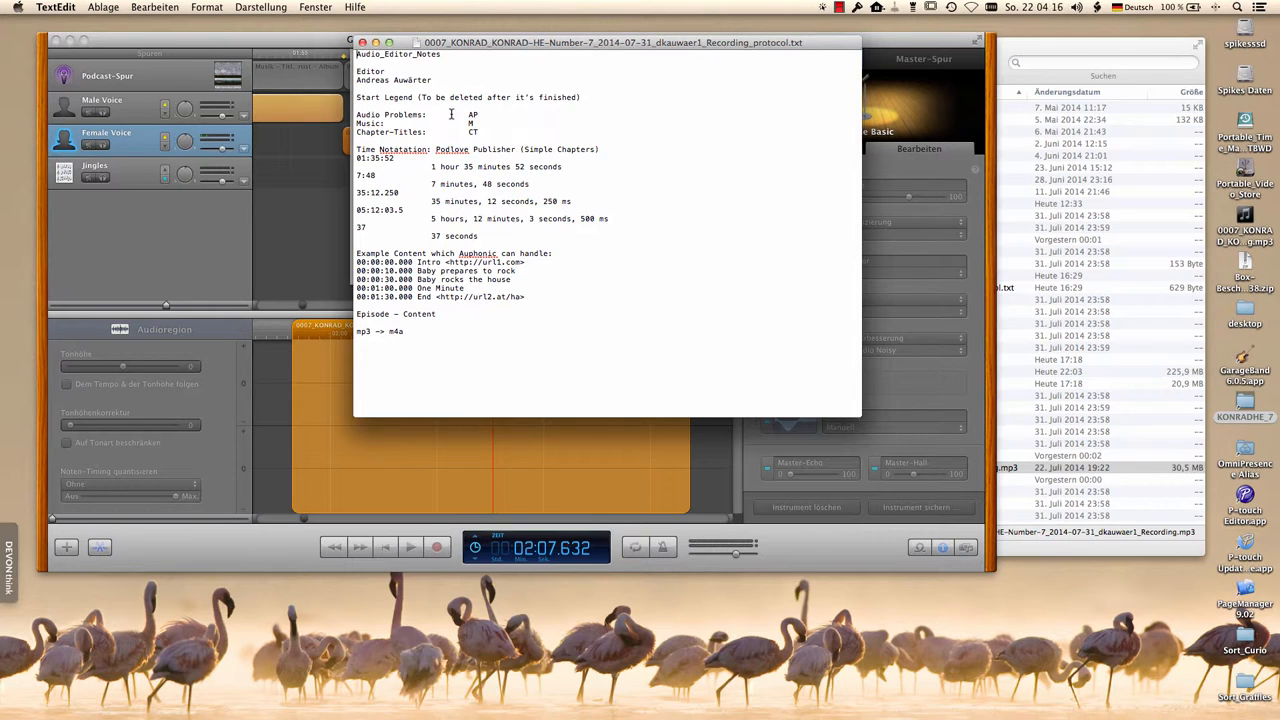